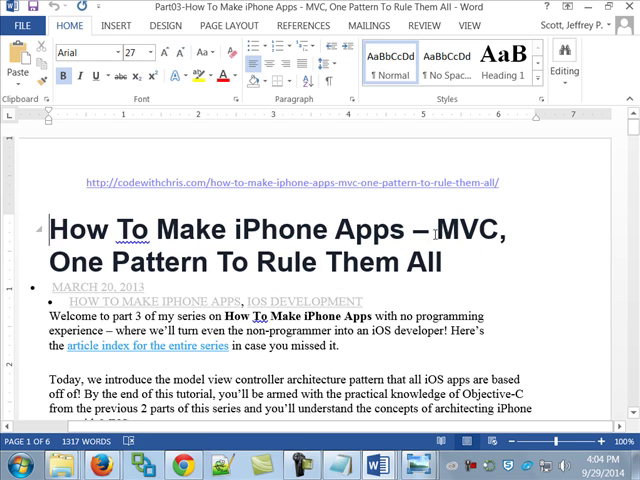
Step: Scroll through the MVC article's introduction into the Model, View and Controller subsections
{"action": "double_click", "coordinate": [466, 234]}
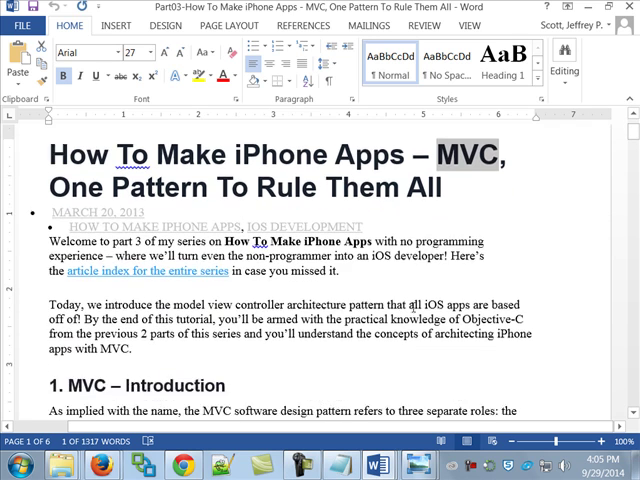
{"action": "scroll", "scroll_direction": "down", "scroll_amount": 3}
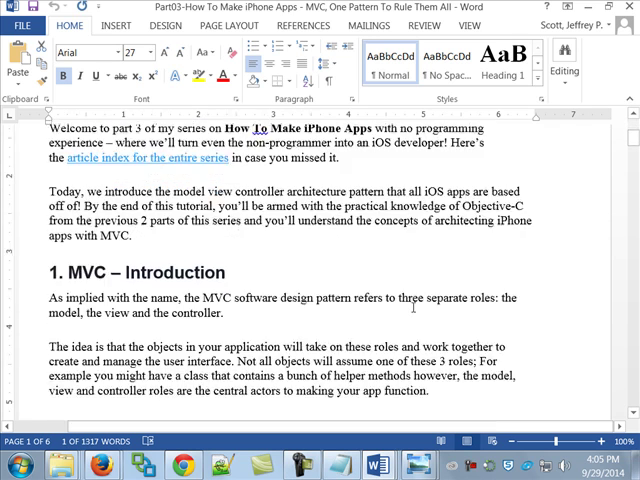
{"action": "scroll", "scroll_direction": "down", "scroll_amount": 3}
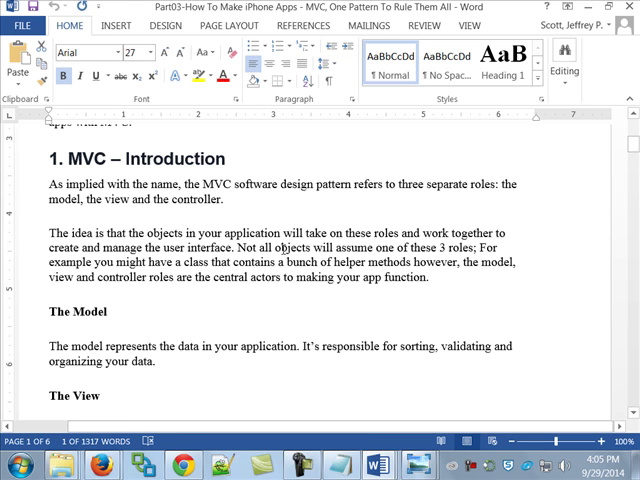
{"action": "scroll", "scroll_direction": "down", "scroll_amount": 3}
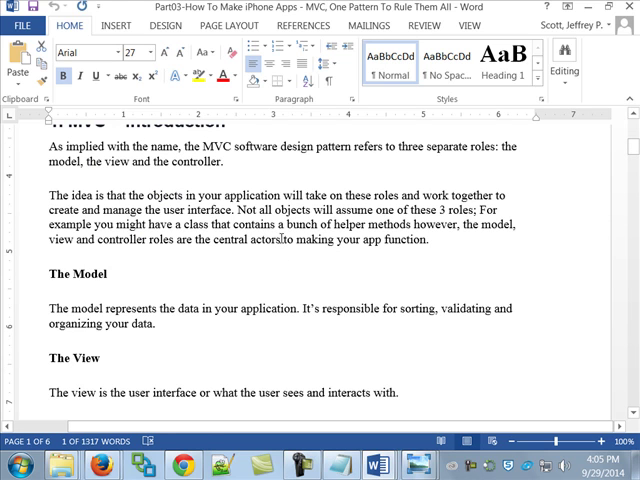
{"action": "scroll", "scroll_direction": "down", "scroll_amount": 3}
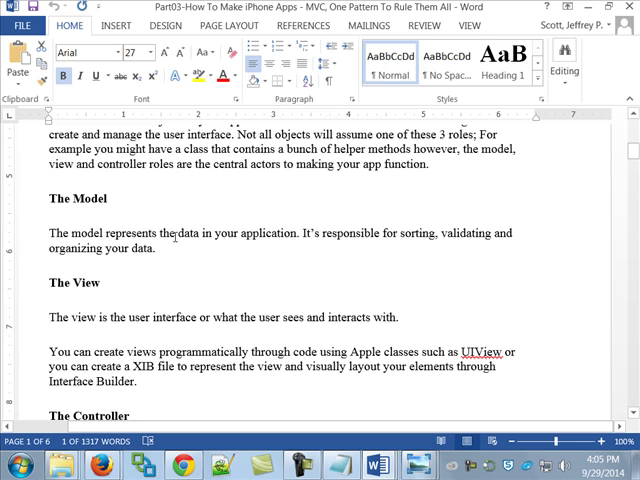
{"action": "mouse_move", "coordinate": [268, 280]}
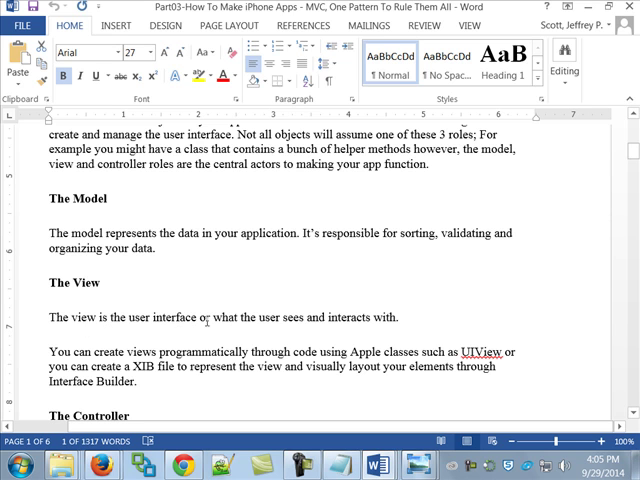
{"action": "scroll", "scroll_direction": "down", "scroll_amount": 3}
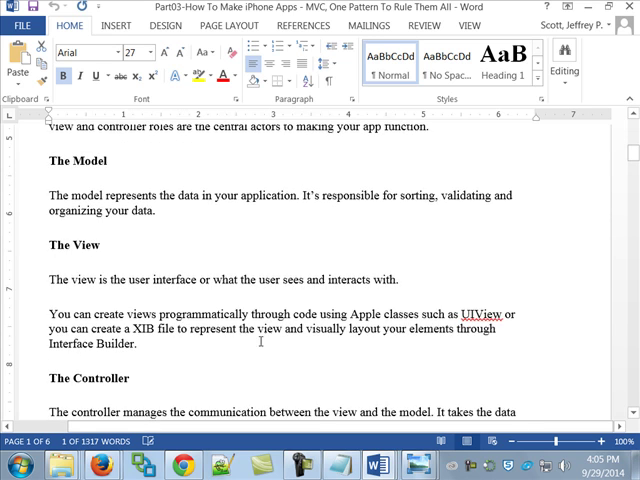
{"action": "scroll", "scroll_direction": "down", "scroll_amount": 3}
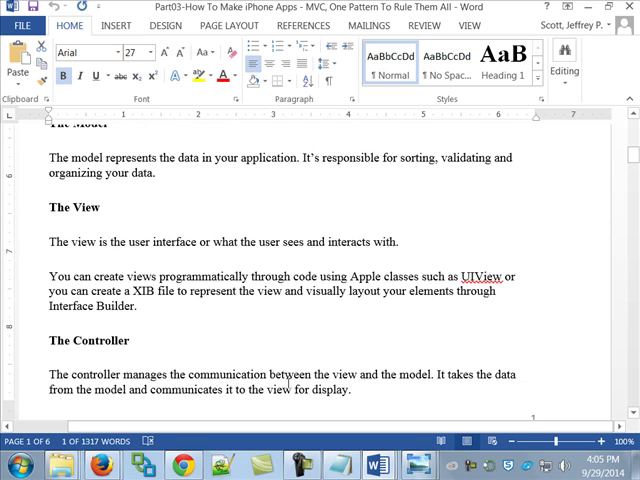
{"action": "mouse_move", "coordinate": [304, 376]}
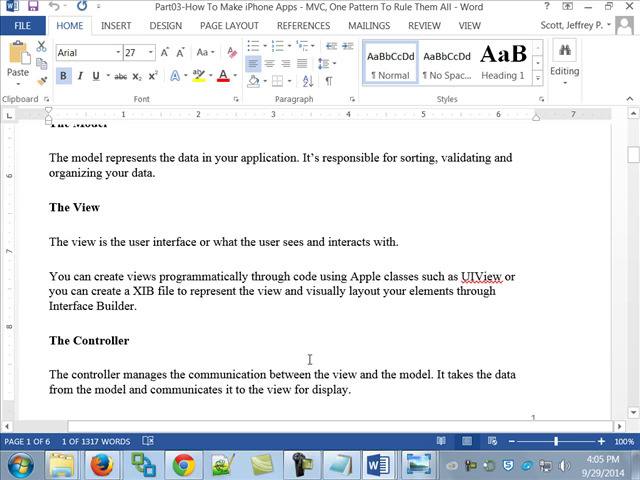
Step: Scroll to page 2 showing the MVC diagram with the UIViewController and UIView notes
{"action": "scroll", "scroll_direction": "down", "scroll_amount": 3}
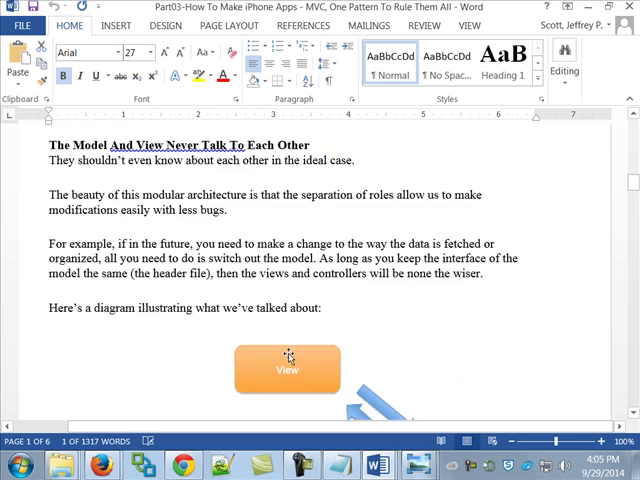
{"action": "scroll", "scroll_direction": "down", "scroll_amount": 3}
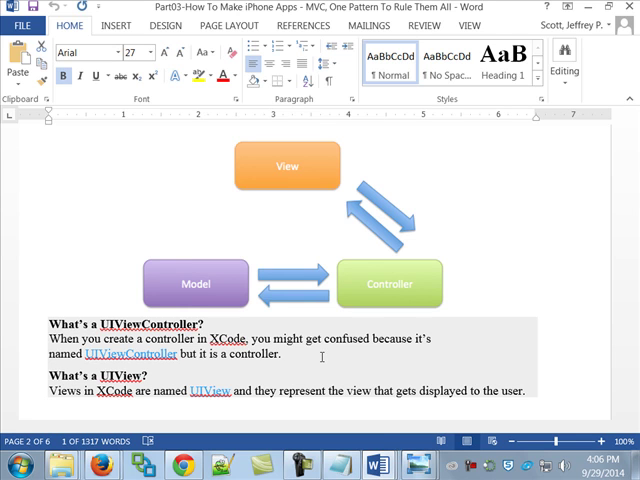
{"action": "mouse_move", "coordinate": [400, 280]}
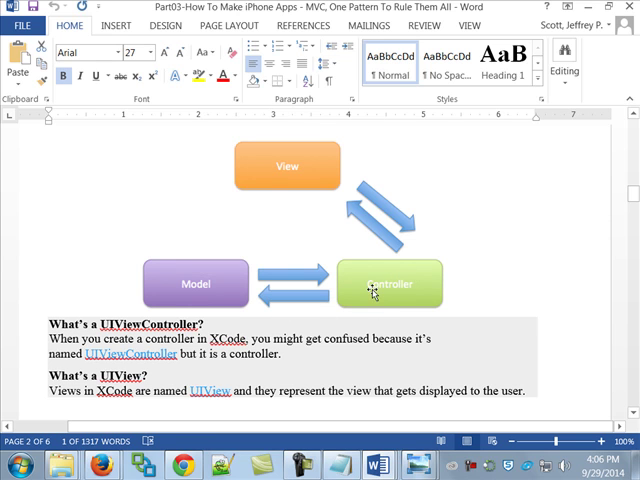
{"action": "mouse_move", "coordinate": [322, 172]}
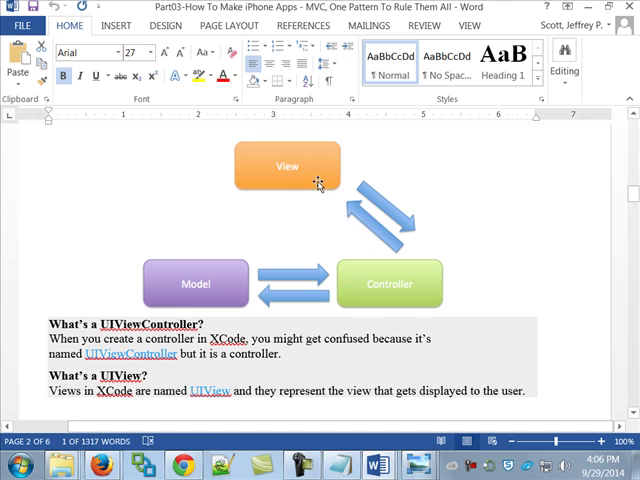
{"action": "mouse_move", "coordinate": [312, 180]}
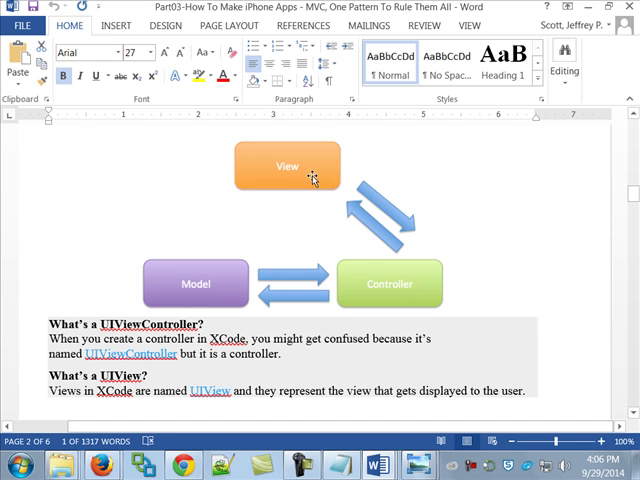
{"action": "mouse_move", "coordinate": [360, 200]}
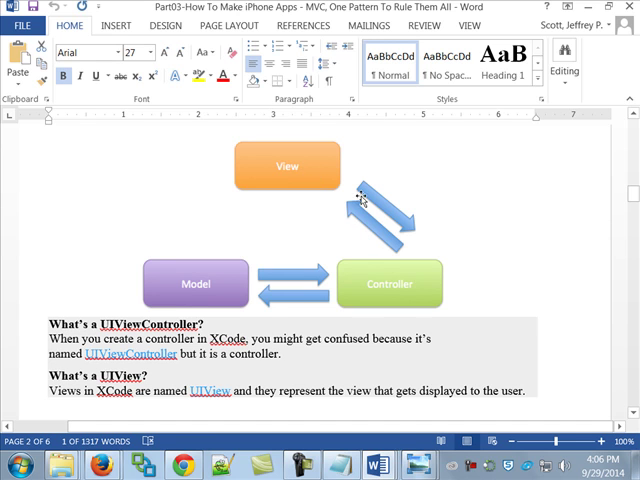
{"action": "mouse_move", "coordinate": [404, 284]}
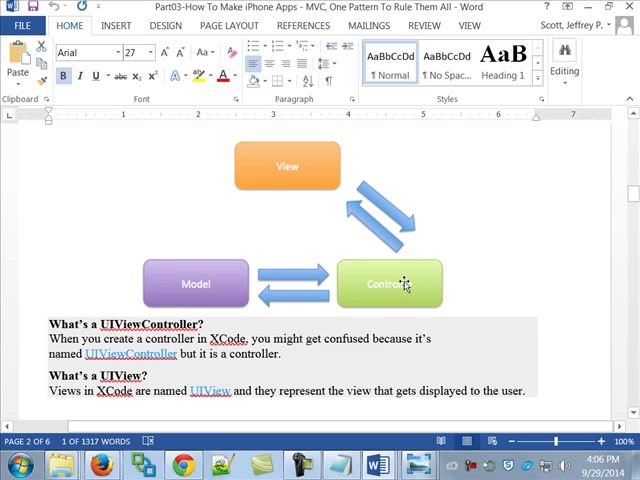
{"action": "mouse_move", "coordinate": [262, 276]}
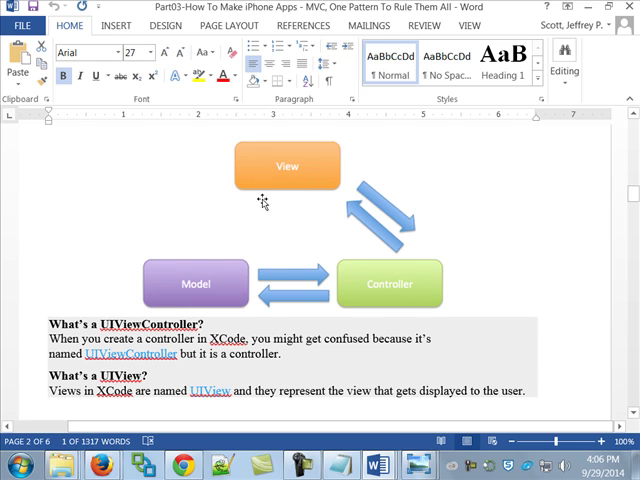
{"action": "mouse_move", "coordinate": [208, 196]}
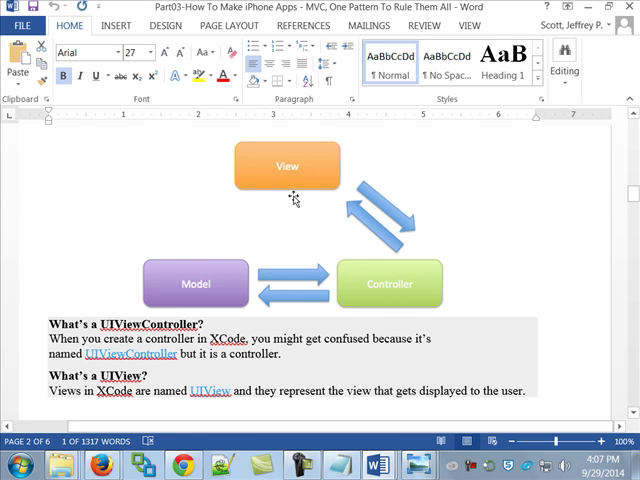
{"action": "mouse_move", "coordinate": [212, 268]}
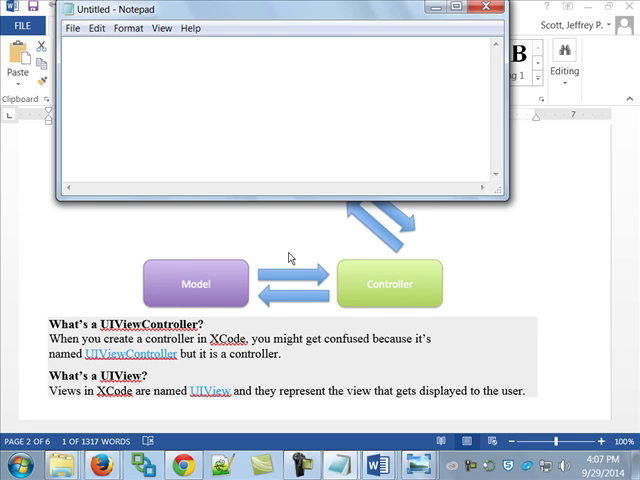
Step: Note the words Coupling and Cohesive on separate lines in Notepad
{"action": "type", "text": "Couple"}
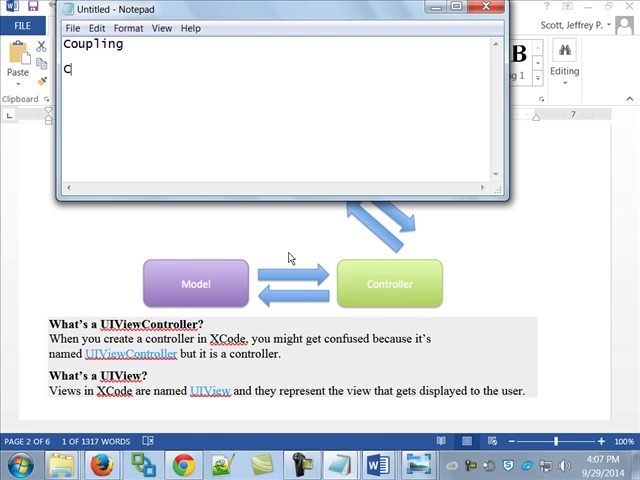
{"action": "type", "text": "ohesive"}
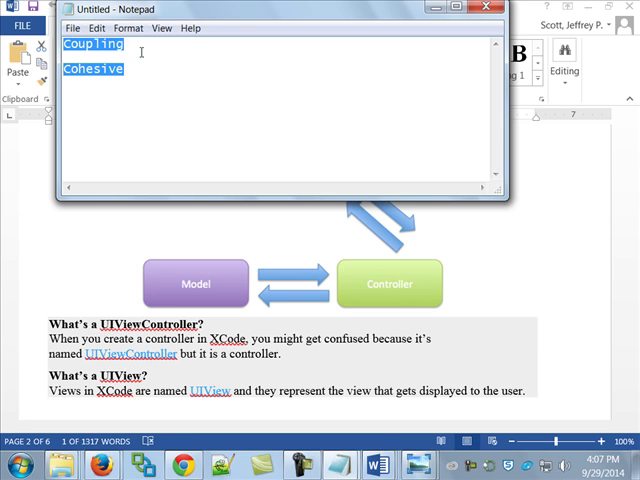
Step: Enlarge the Notepad notes' font via Format > Font with a bigger size
{"action": "left_click", "coordinate": [128, 28]}
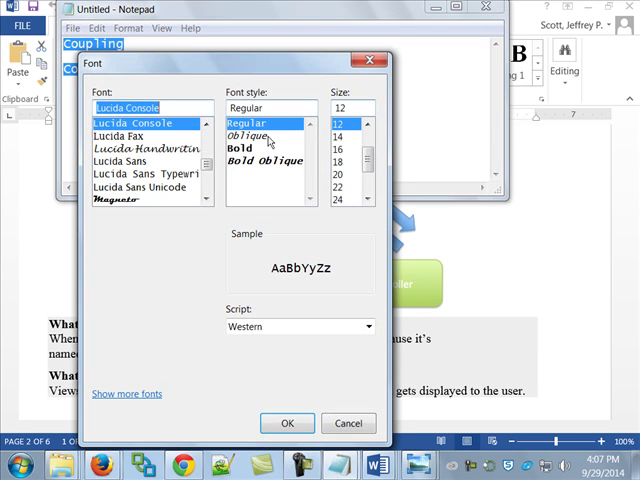
{"action": "left_click", "coordinate": [352, 188]}
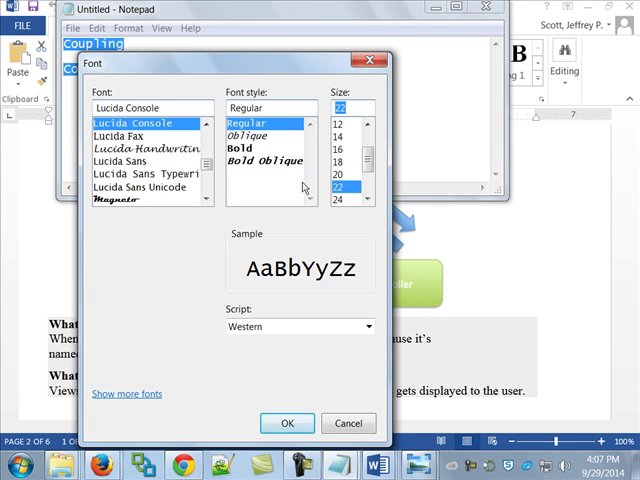
{"action": "left_click", "coordinate": [288, 424]}
{"action": "type", "text": " - The res"}
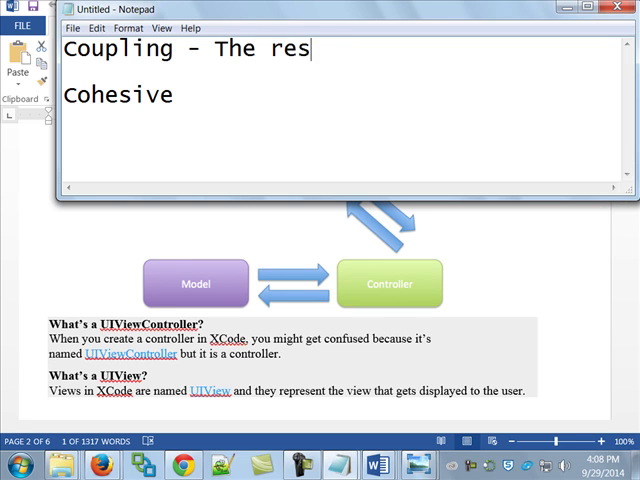
Step: Complete the notes: 'Coupling - The relationship between modules' and 'Cohesive - Inner strength of a module'
{"action": "type", "text": "lationship"}
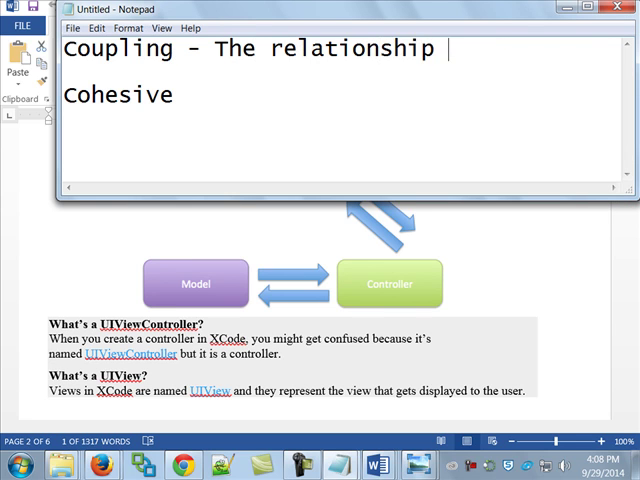
{"action": "type", "text": "between"}
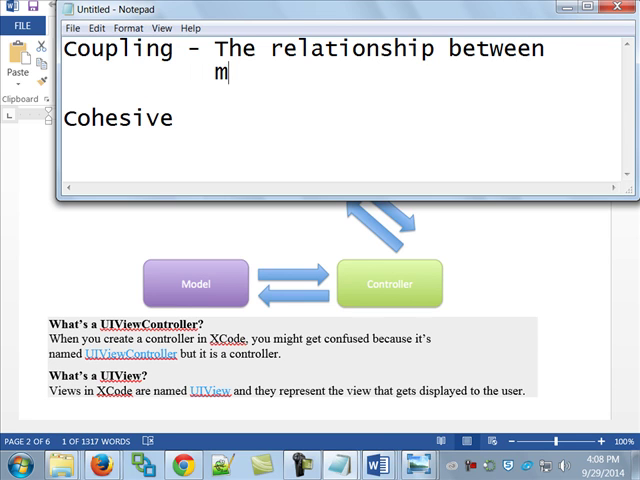
{"action": "type", "text": "odules"}
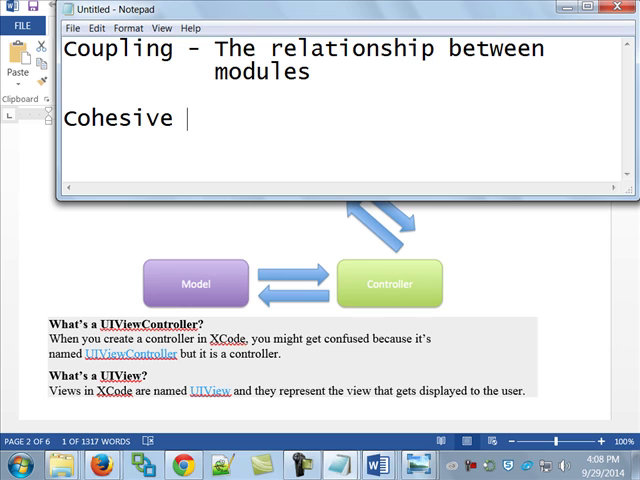
{"action": "type", "text": "- Inner stren"}
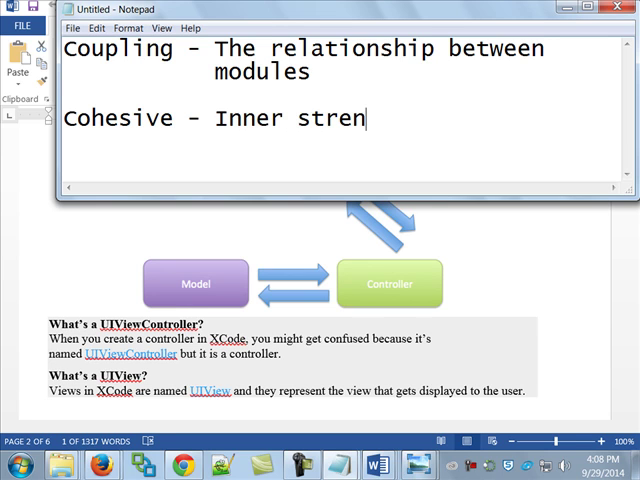
{"action": "type", "text": "gth of a modu"}
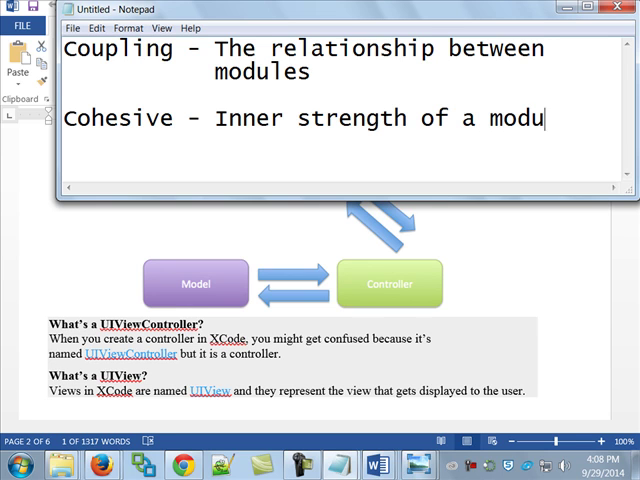
{"action": "type", "text": "le"}
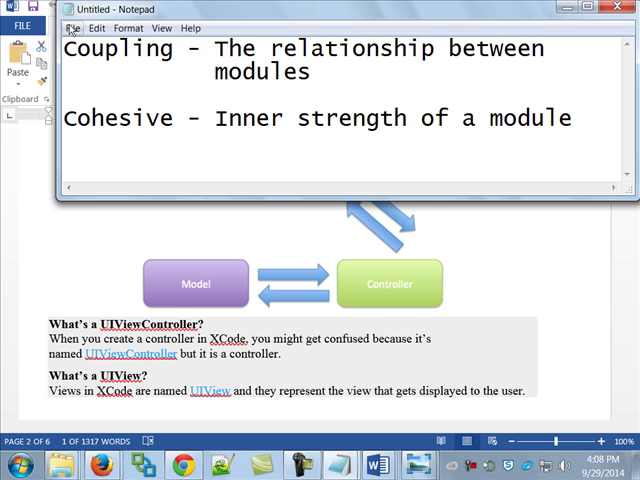
{"action": "double_click", "coordinate": [120, 48]}
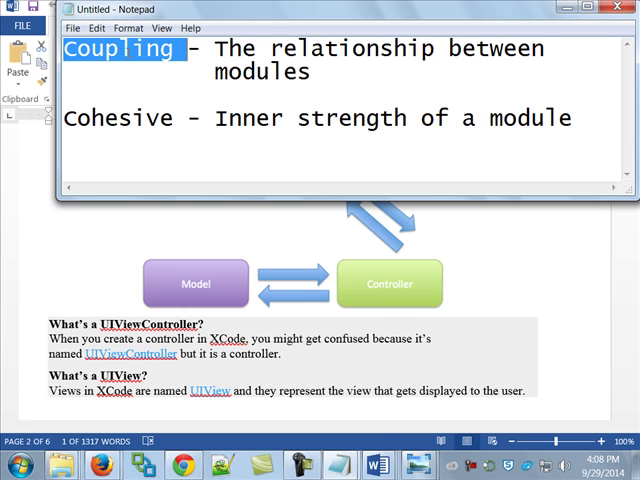
Step: Append 'Loose' after the Coupling definition and '/ Strong' after the Cohesive definition
{"action": "left_click", "coordinate": [310, 72]}
{"action": "type", "text": ".  Loose"}
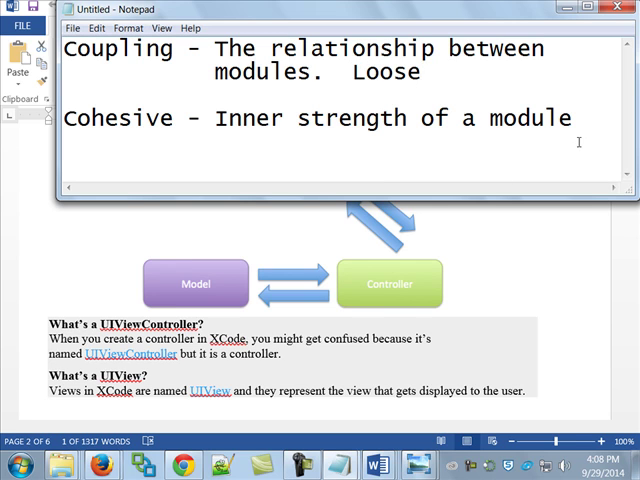
{"action": "type", "text": "/"}
{"action": "type", "text": "AS"}
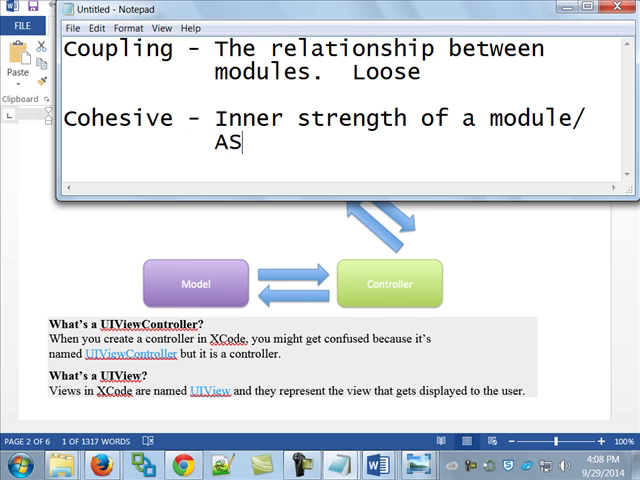
{"action": "type", "text": "A"}
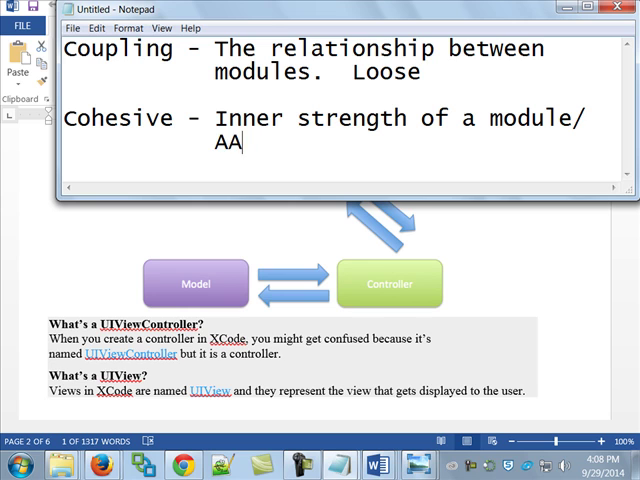
{"action": "type", "text": "Strong"}
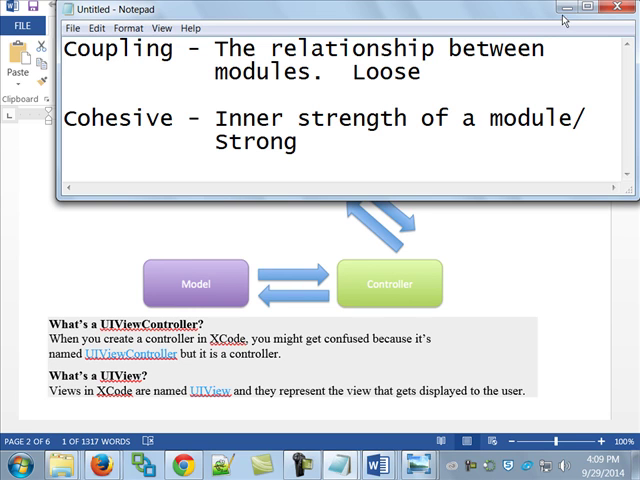
{"action": "mouse_move", "coordinate": [384, 198]}
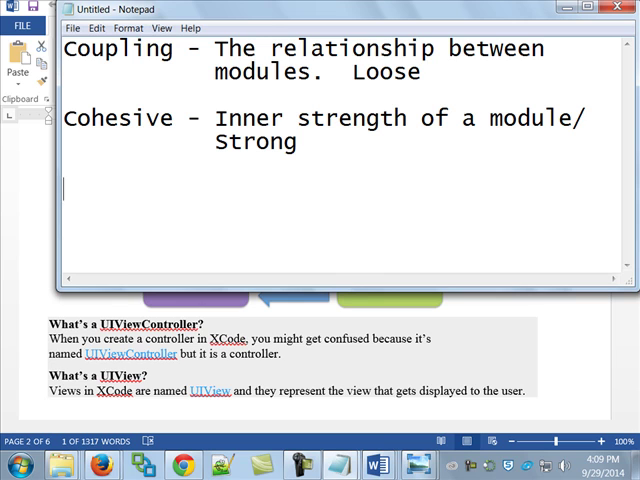
Step: Type the module tree's top: main over f1 f2 f3 f4 f5, then f1a and f1b beneath
{"action": "type", "text": "main"}
{"action": "type", "text": "f1"}
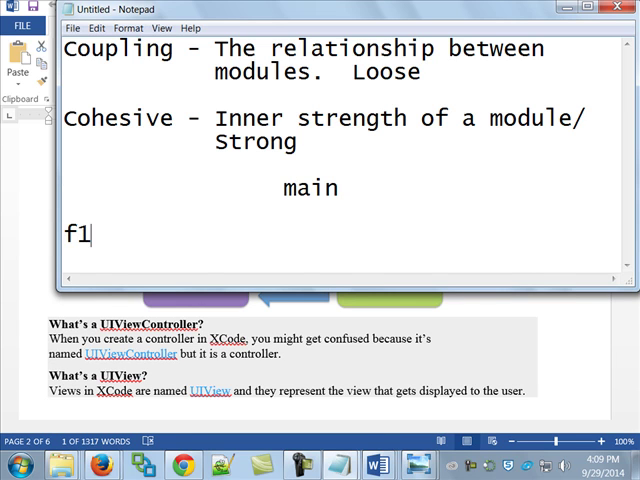
{"action": "type", "text": "f2"}
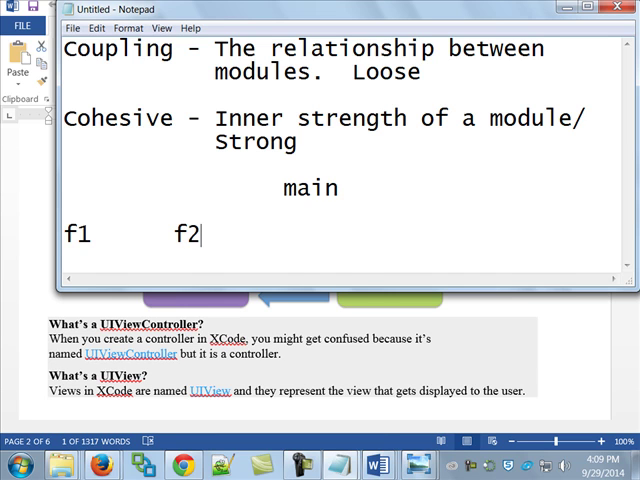
{"action": "type", "text": "f3"}
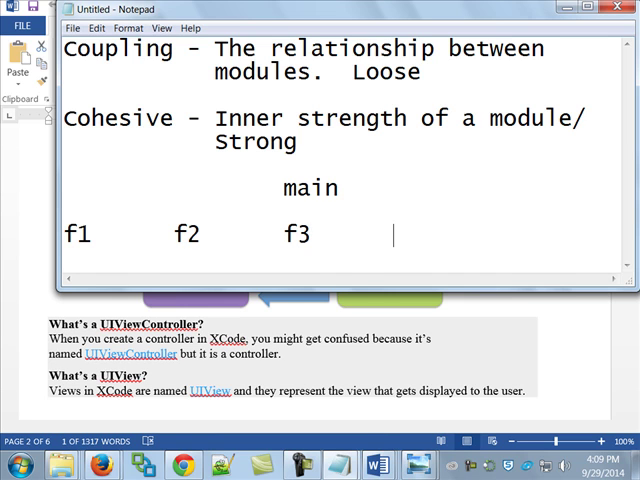
{"action": "type", "text": "f4      f5"}
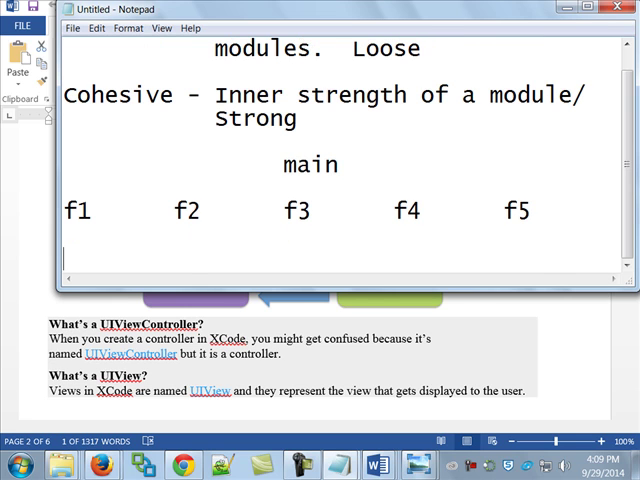
{"action": "mouse_move", "coordinate": [358, 184]}
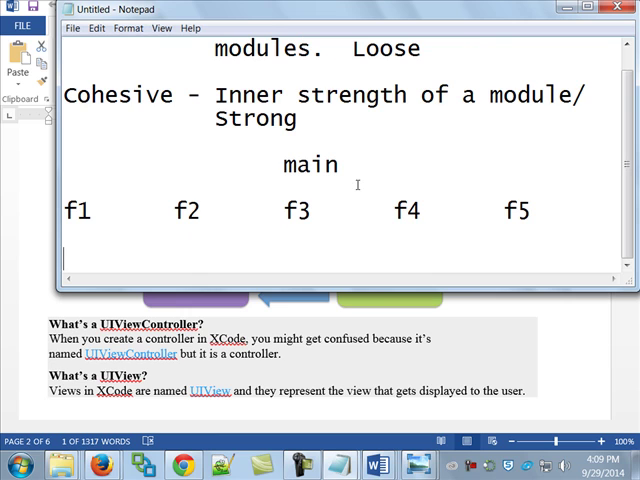
{"action": "type", "text": "f1a f"}
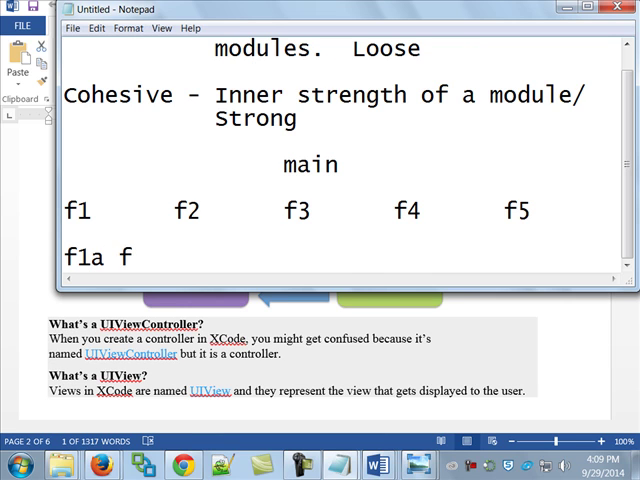
{"action": "type", "text": "1b"}
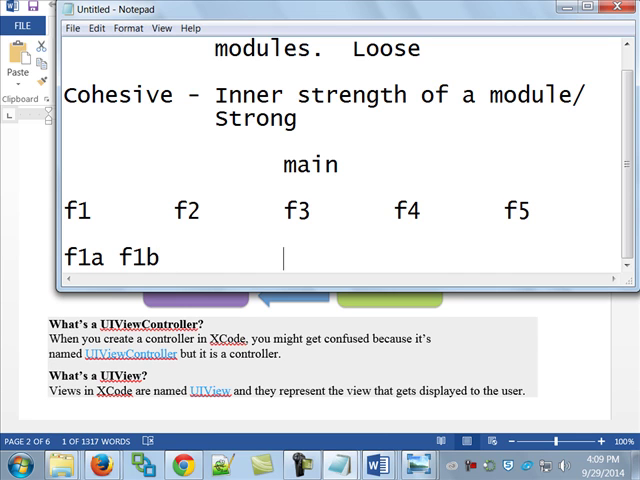
Step: Add the remaining sub-modules f3a/f3b and f5a/f5b linked beneath f3 and f5
{"action": "type", "text": "f3a"}
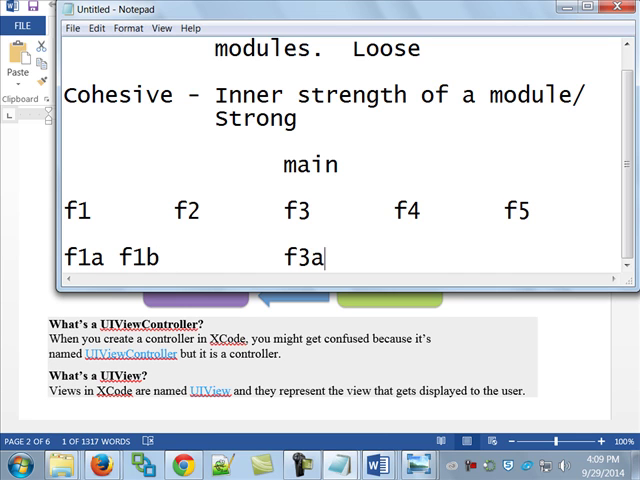
{"action": "type", "text": "f"}
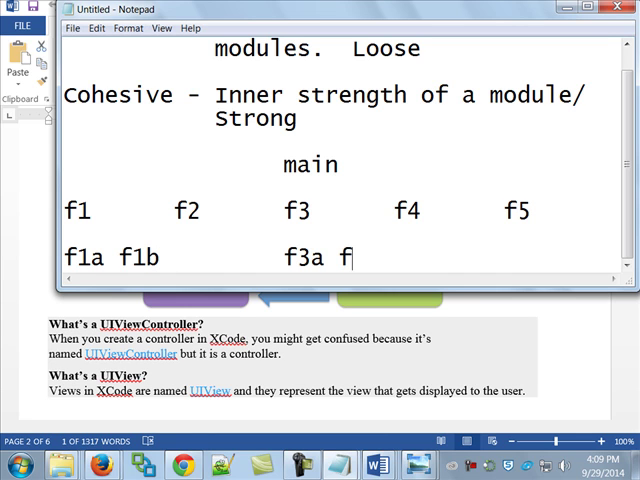
{"action": "type", "text": "3b"}
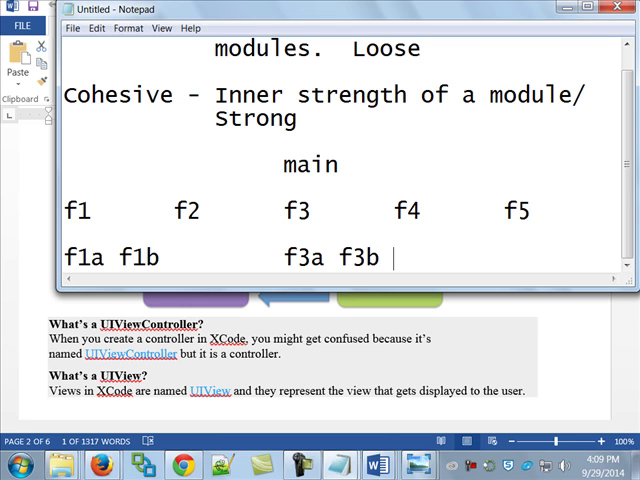
{"action": "type", "text": "f5a"}
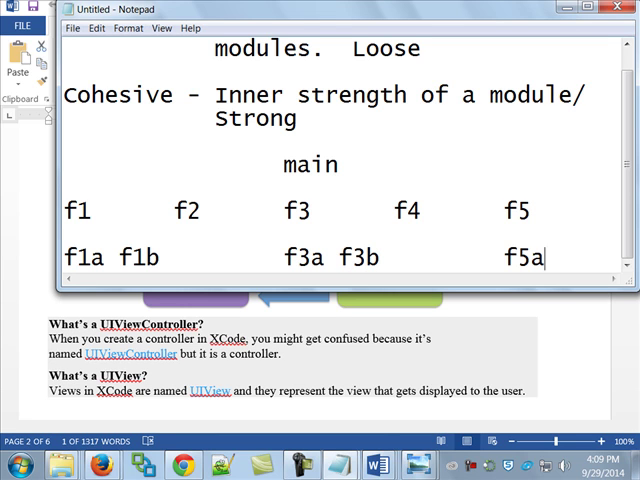
{"action": "type", "text": "f"}
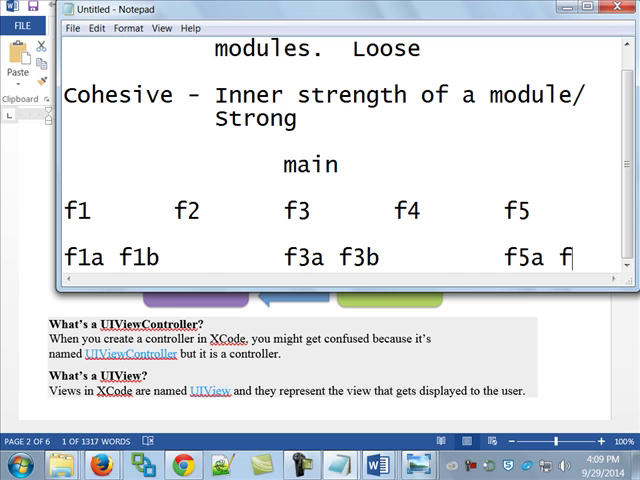
{"action": "type", "text": "5b"}
{"action": "type", "text": "|               |                |"}
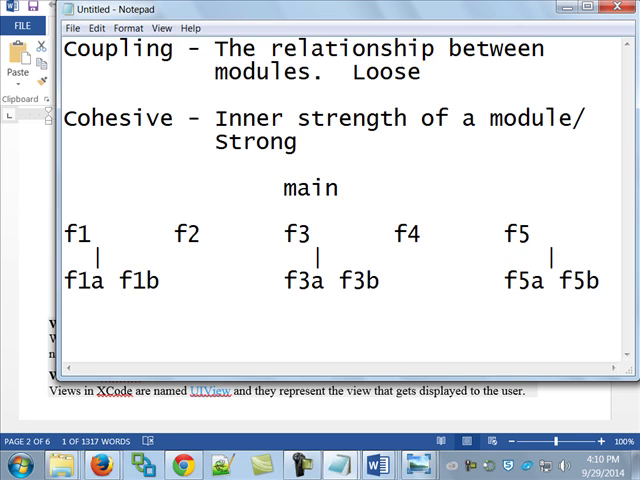
{"action": "mouse_move", "coordinate": [164, 182]}
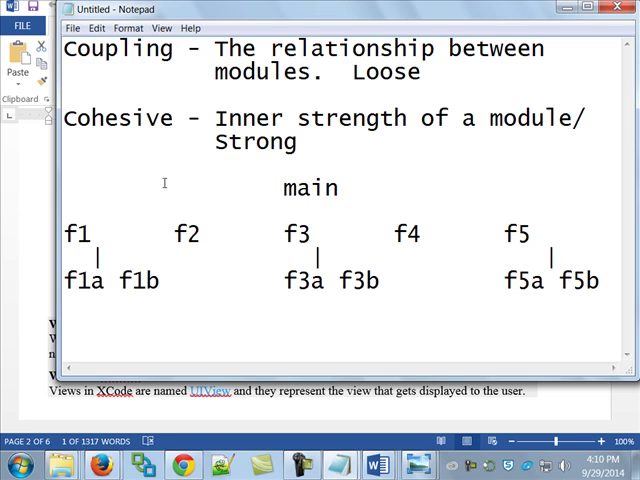
{"action": "mouse_move", "coordinate": [136, 222]}
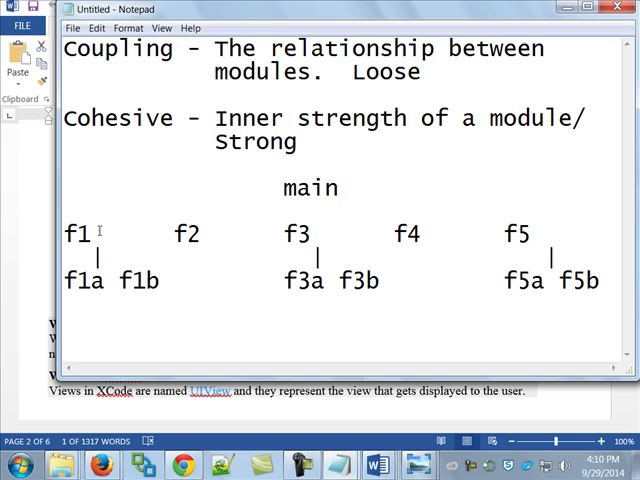
{"action": "double_click", "coordinate": [76, 234]}
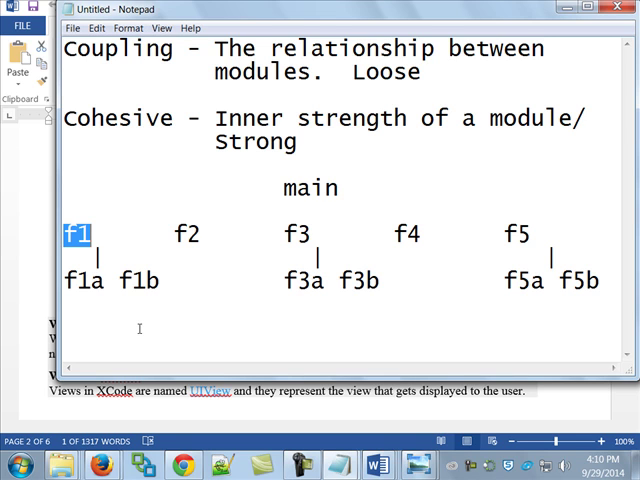
{"action": "mouse_move", "coordinate": [222, 204]}
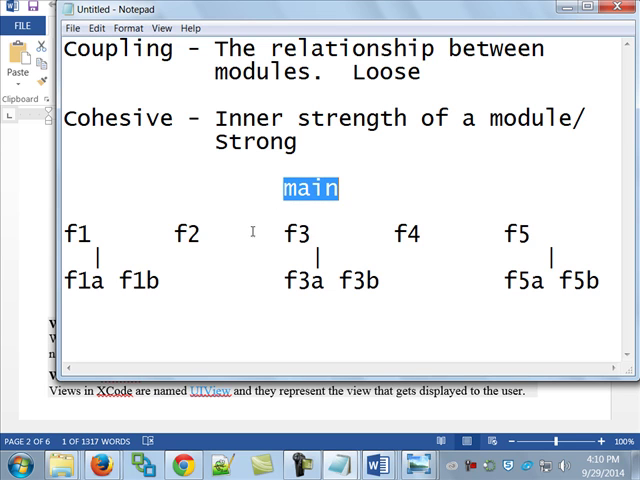
{"action": "double_click", "coordinate": [408, 234]}
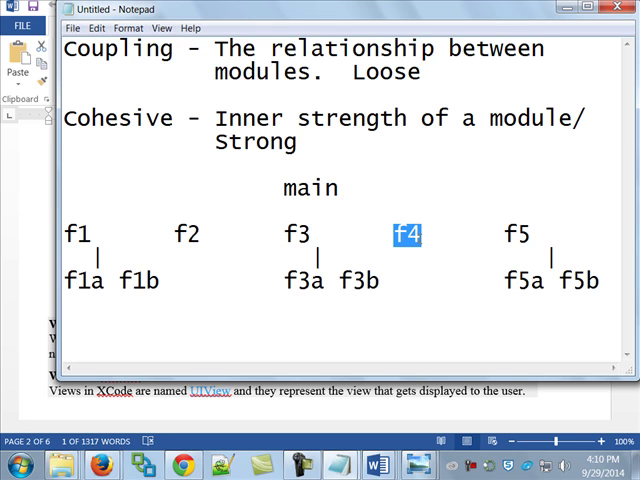
{"action": "left_click", "coordinate": [18, 464]}
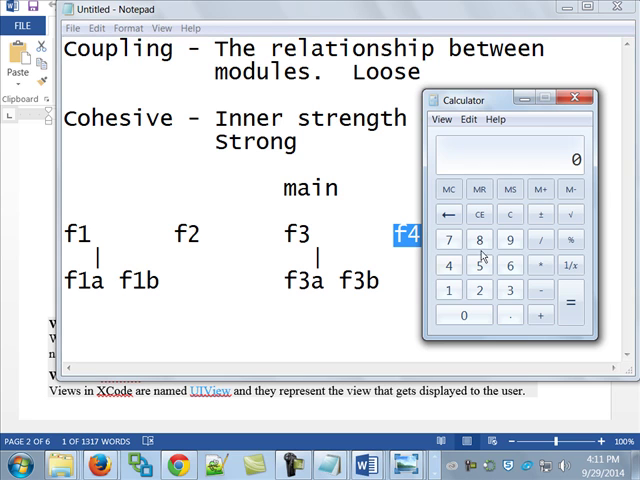
{"action": "left_click", "coordinate": [584, 98]}
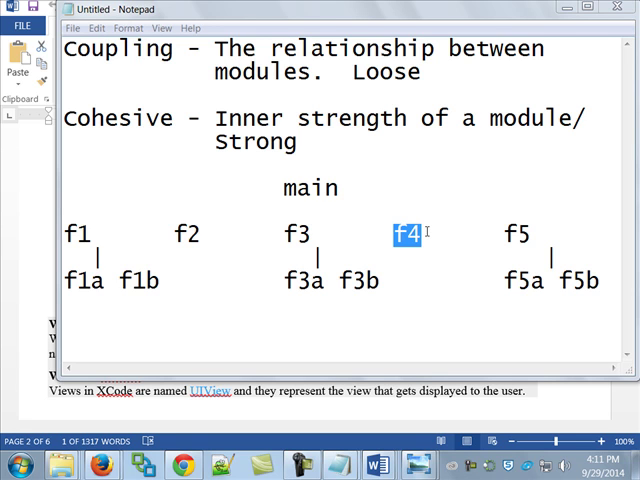
{"action": "mouse_move", "coordinate": [330, 236]}
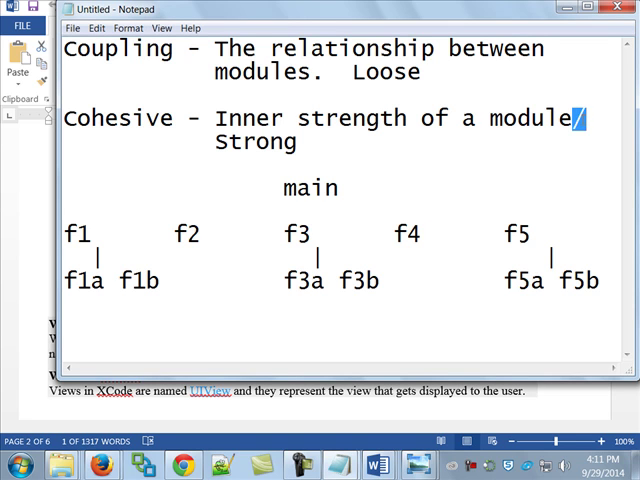
Step: Replace the slash after 'module' on the Cohesive line with a period
{"action": "type", "text": "."}
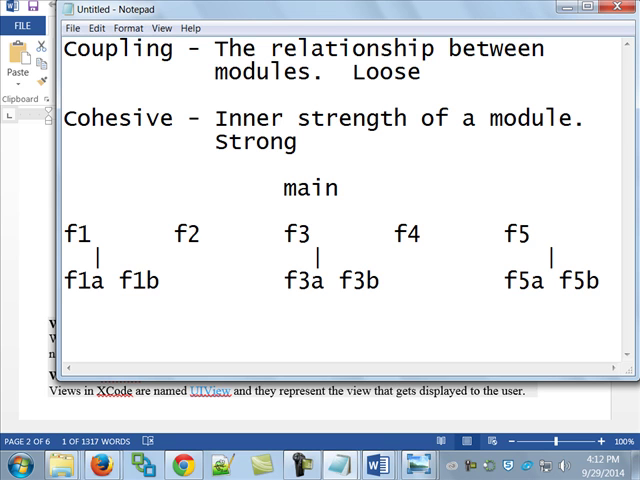
{"action": "mouse_move", "coordinate": [558, 28]}
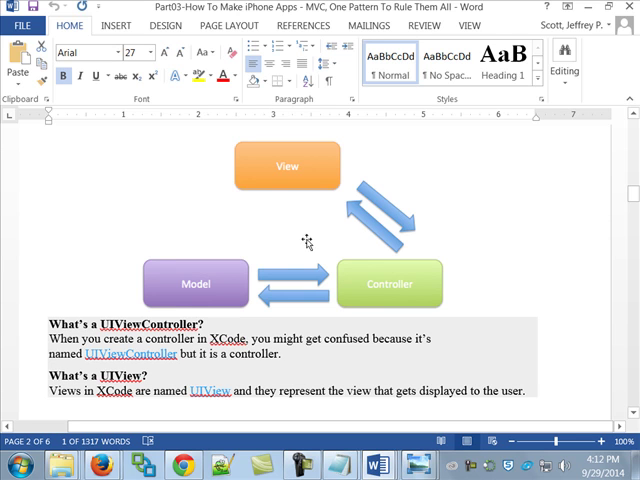
{"action": "mouse_move", "coordinate": [310, 216]}
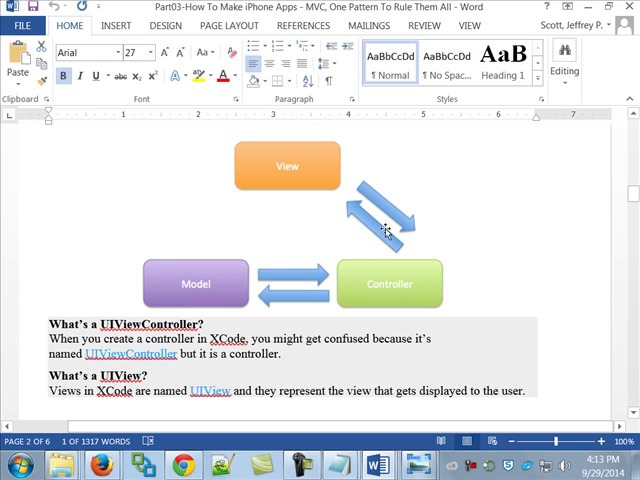
{"action": "mouse_move", "coordinate": [344, 292]}
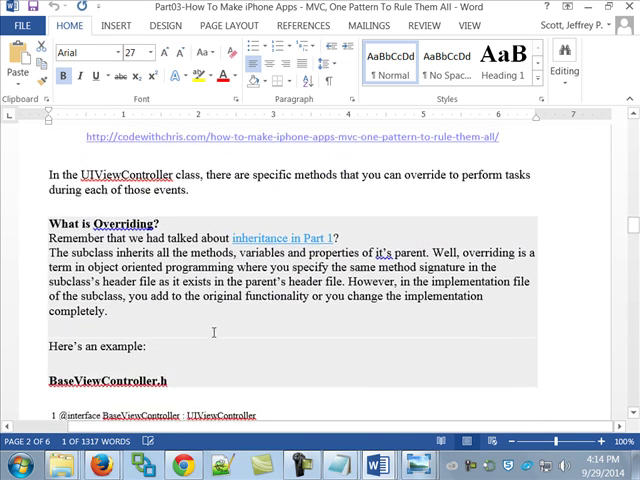
Step: Scroll the article down to the ViewDidLoad explanation and ViewWillAppear heading
{"action": "scroll", "scroll_direction": "down", "scroll_amount": 3}
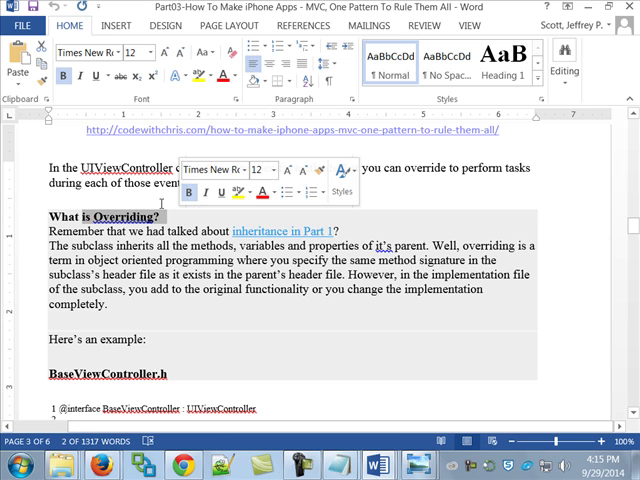
{"action": "scroll", "scroll_direction": "down", "scroll_amount": 3}
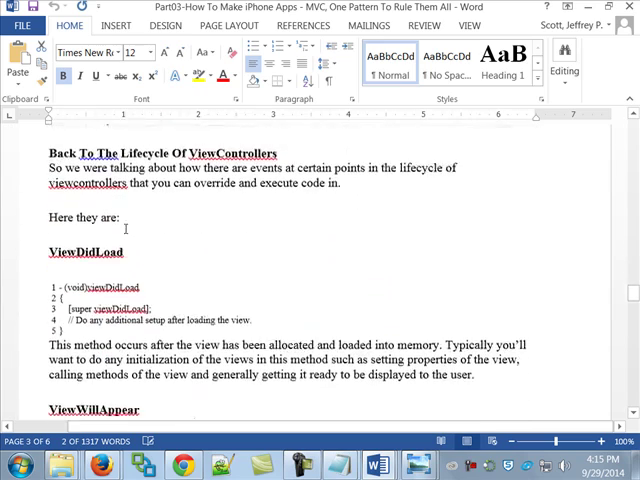
{"action": "scroll", "scroll_direction": "down", "scroll_amount": 3}
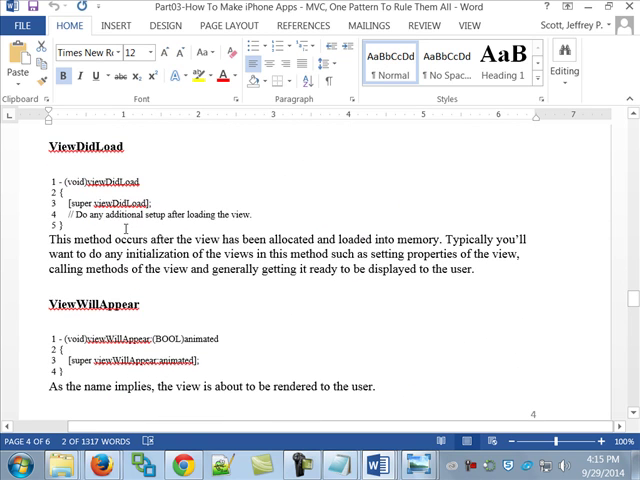
{"action": "mouse_move", "coordinate": [128, 228]}
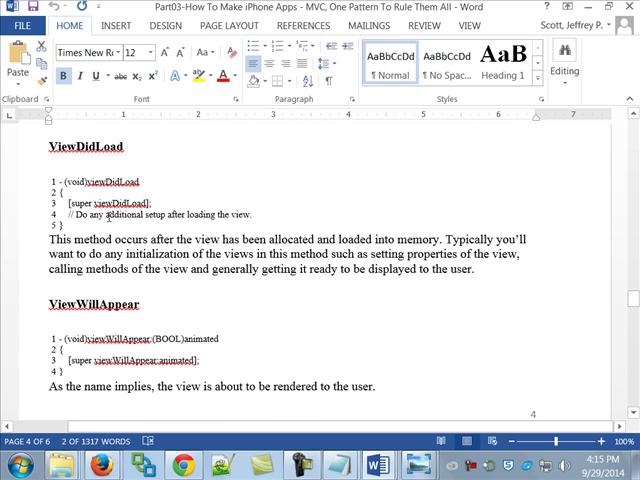
Step: Select the viewDidLoad method name in the ViewDidLoad code sample
{"action": "double_click", "coordinate": [98, 196]}
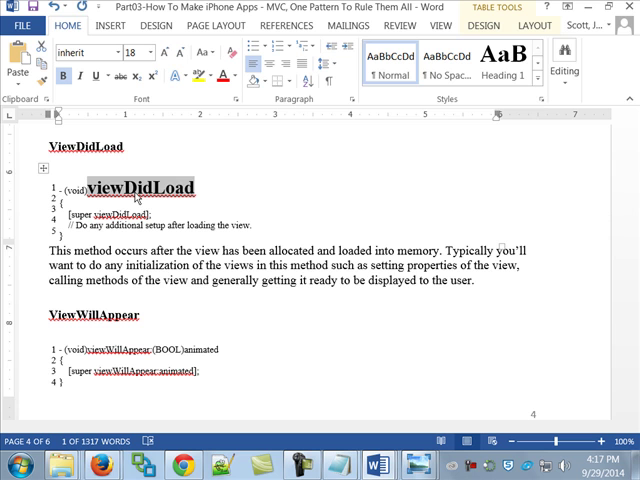
Step: Scroll the lifecycle article down to the ViewDidAppear explanation and ViewWillDisappear code
{"action": "scroll", "scroll_direction": "down", "scroll_amount": 3}
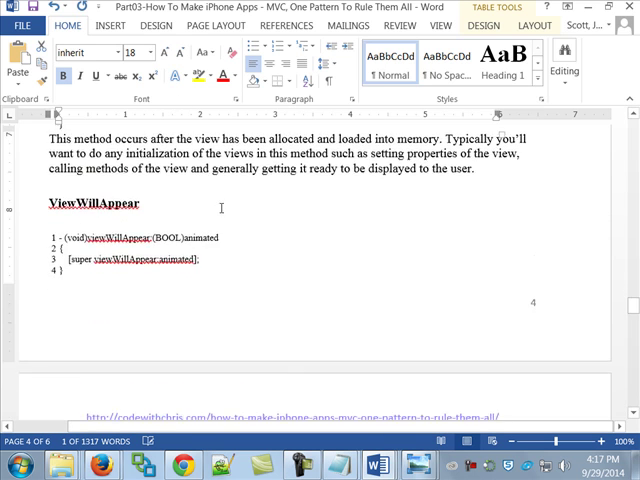
{"action": "scroll", "scroll_direction": "down", "scroll_amount": 3}
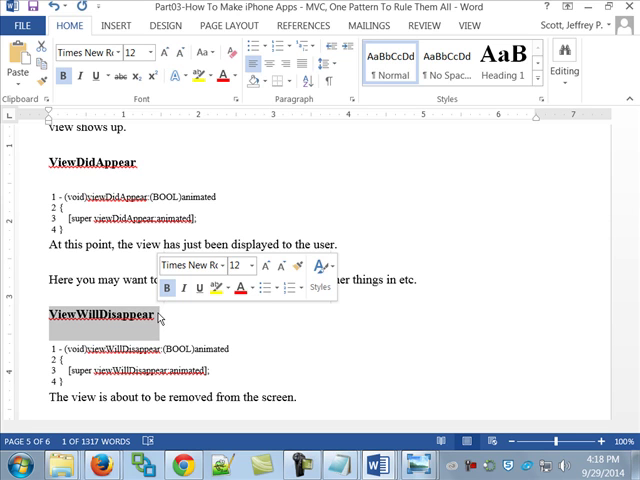
Step: Scroll past ViewDidDisappear to the closing Let's Summarize and What's Next sections
{"action": "scroll", "scroll_direction": "down", "scroll_amount": 3}
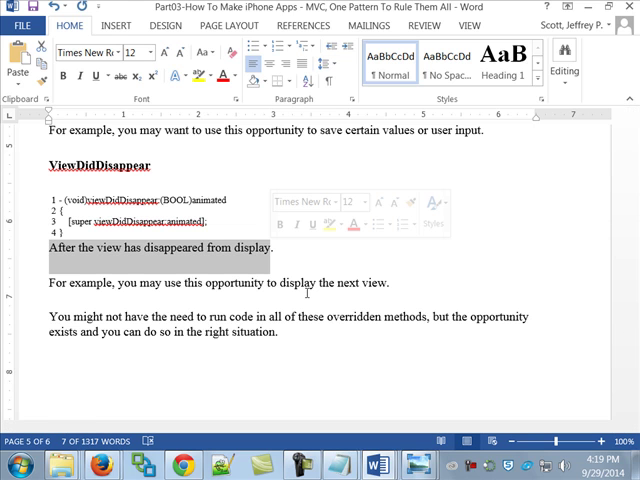
{"action": "scroll", "scroll_direction": "down", "scroll_amount": 3}
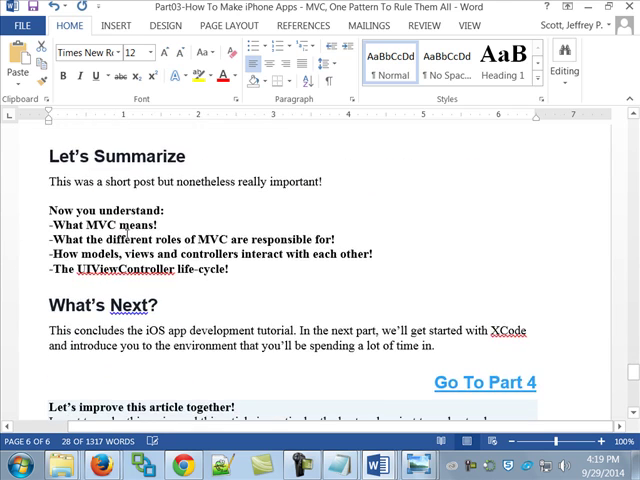
Step: Close the MVC article and discard its changes with Don't Save
{"action": "scroll", "scroll_direction": "down", "scroll_amount": 3}
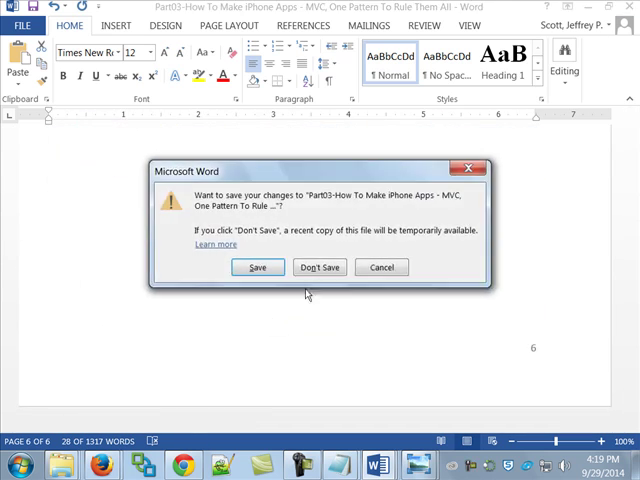
{"action": "left_click", "coordinate": [320, 268]}
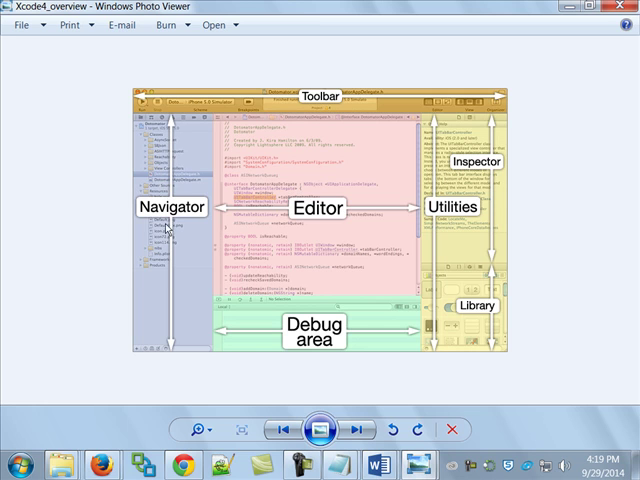
{"action": "mouse_move", "coordinate": [168, 228]}
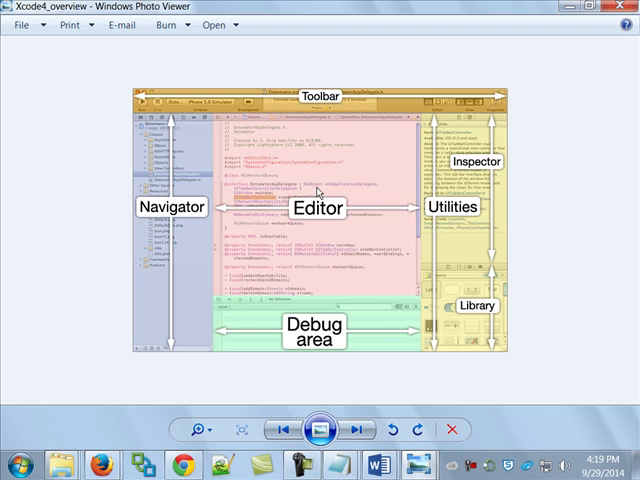
{"action": "mouse_move", "coordinate": [348, 194]}
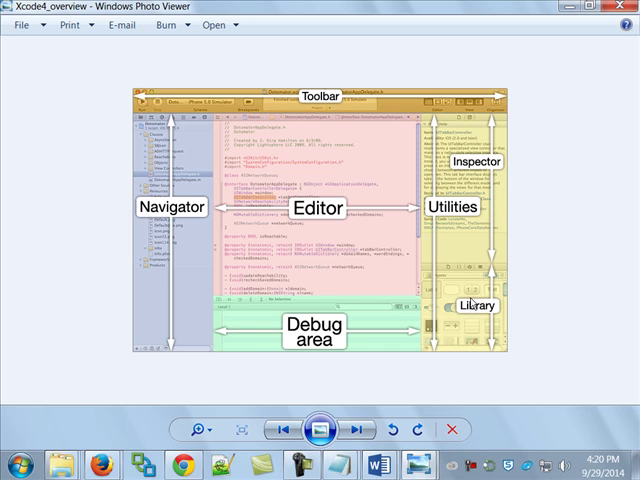
{"action": "mouse_move", "coordinate": [484, 292]}
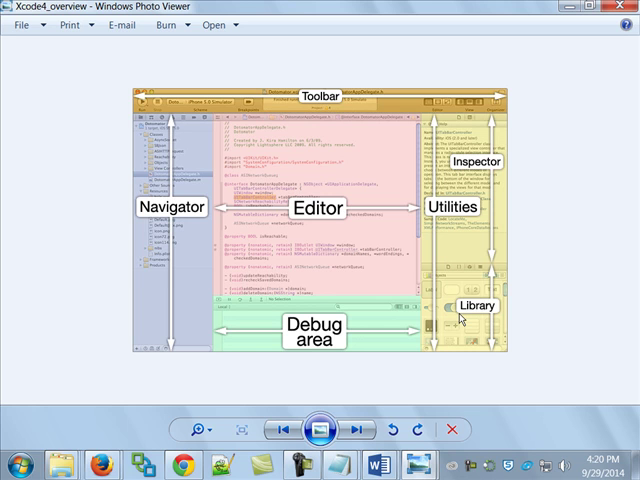
{"action": "mouse_move", "coordinate": [460, 320]}
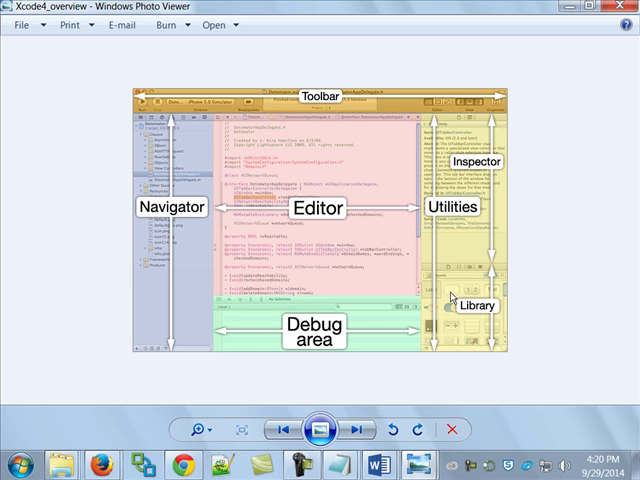
{"action": "mouse_move", "coordinate": [332, 188]}
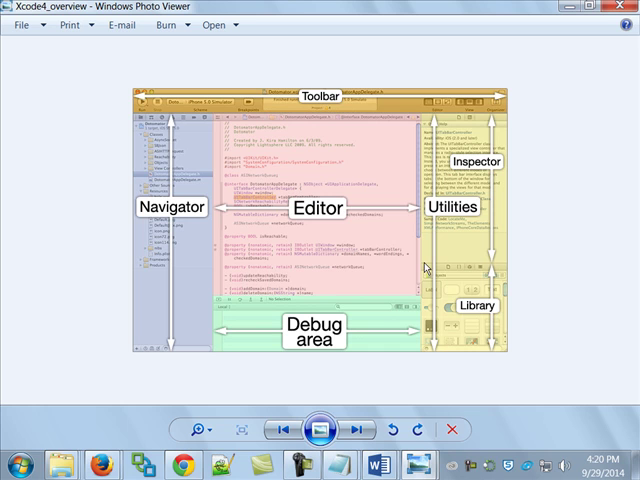
{"action": "mouse_move", "coordinate": [316, 34]}
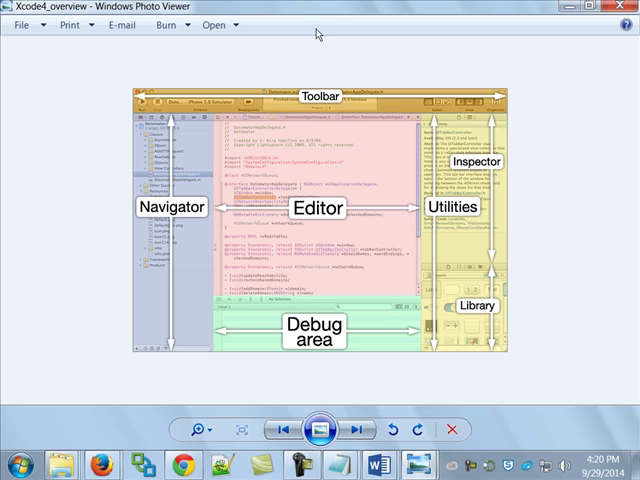
{"action": "mouse_move", "coordinate": [192, 100]}
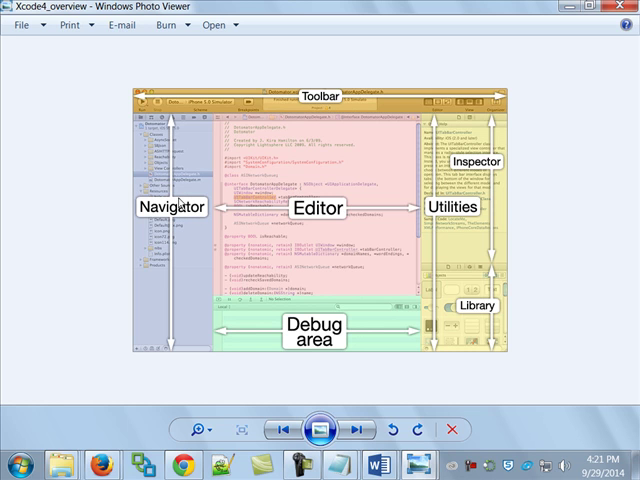
{"action": "mouse_move", "coordinate": [180, 204]}
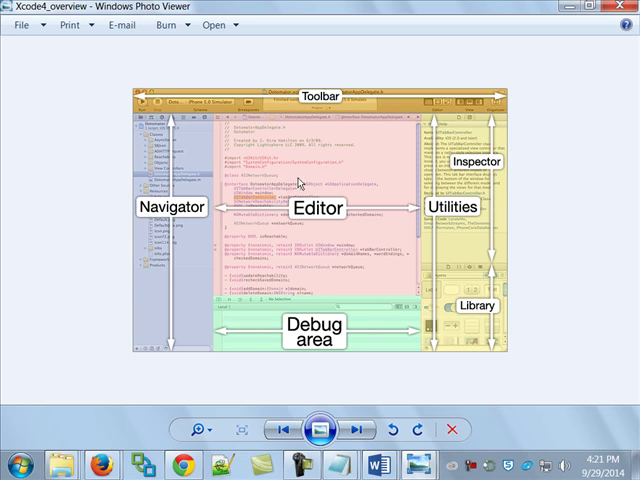
{"action": "mouse_move", "coordinate": [328, 192]}
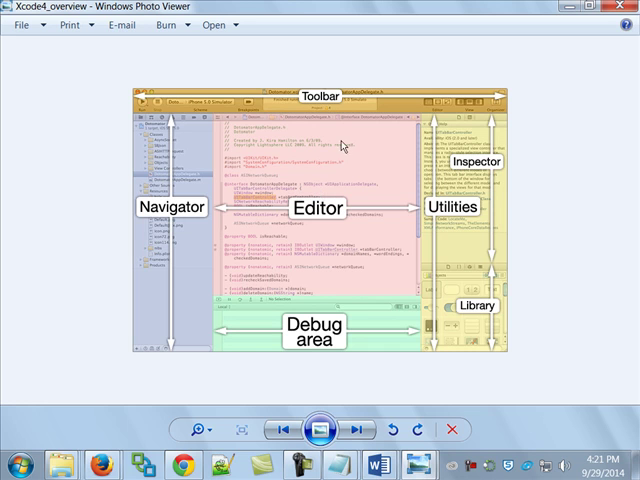
{"action": "mouse_move", "coordinate": [348, 220]}
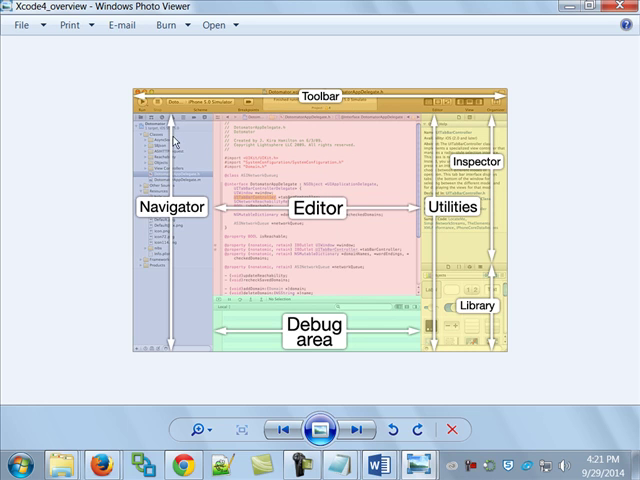
{"action": "mouse_move", "coordinate": [412, 126]}
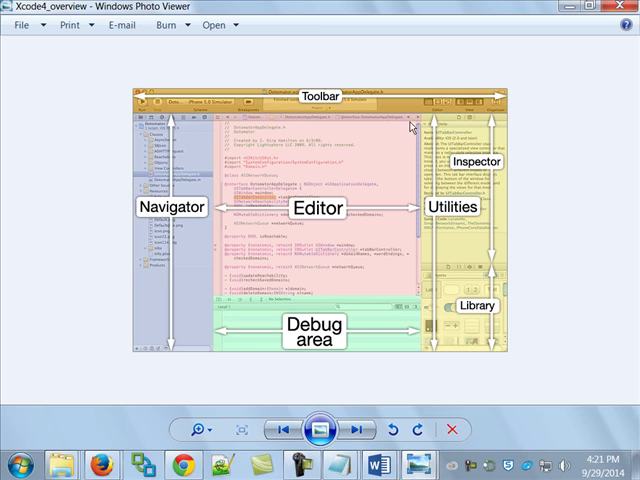
{"action": "mouse_move", "coordinate": [470, 108]}
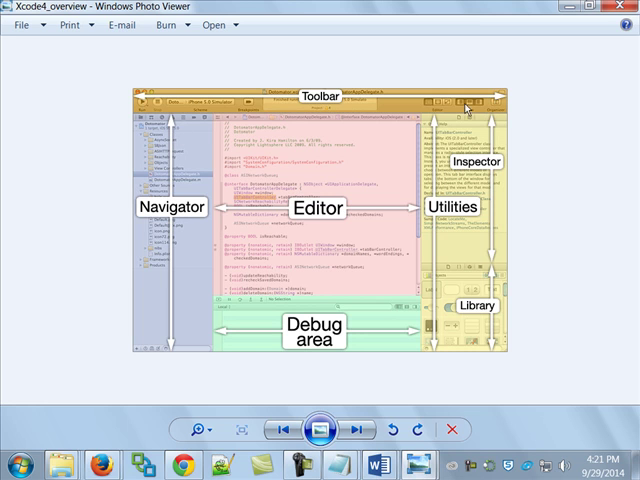
{"action": "mouse_move", "coordinate": [340, 168]}
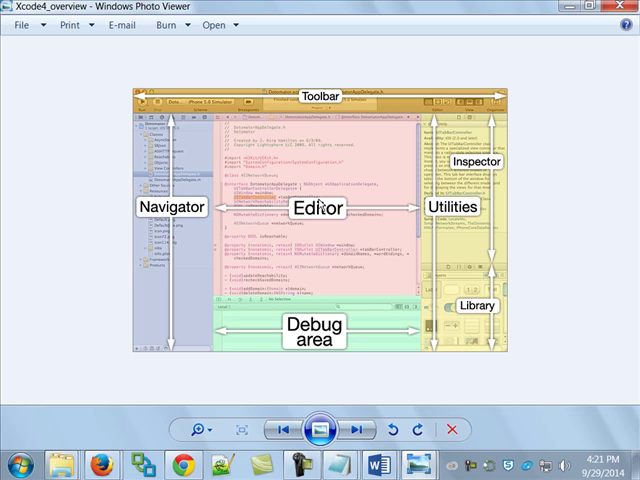
{"action": "mouse_move", "coordinate": [472, 284]}
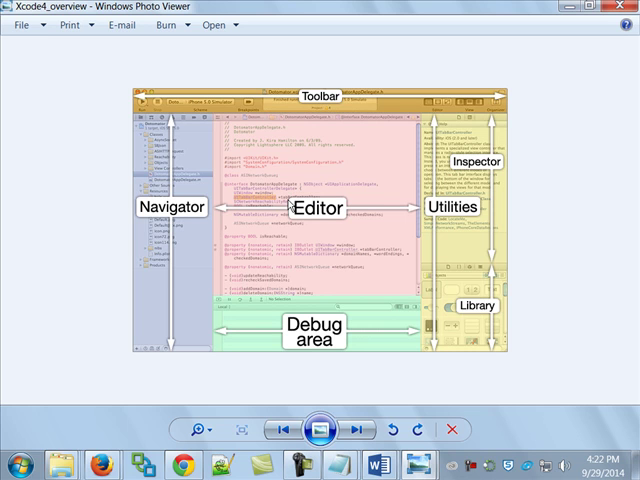
{"action": "mouse_move", "coordinate": [444, 152]}
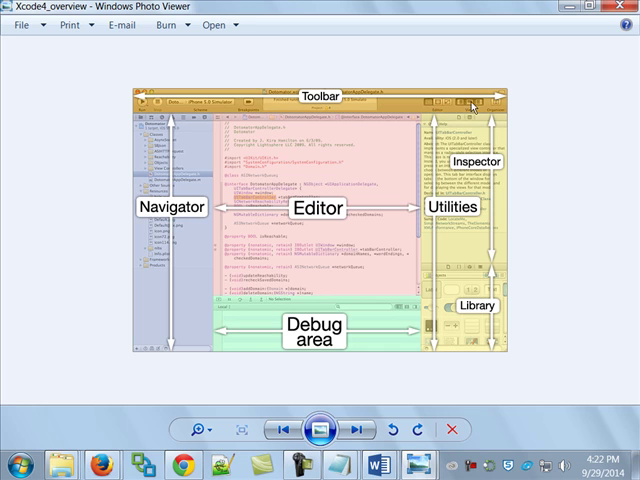
{"action": "mouse_move", "coordinate": [456, 176]}
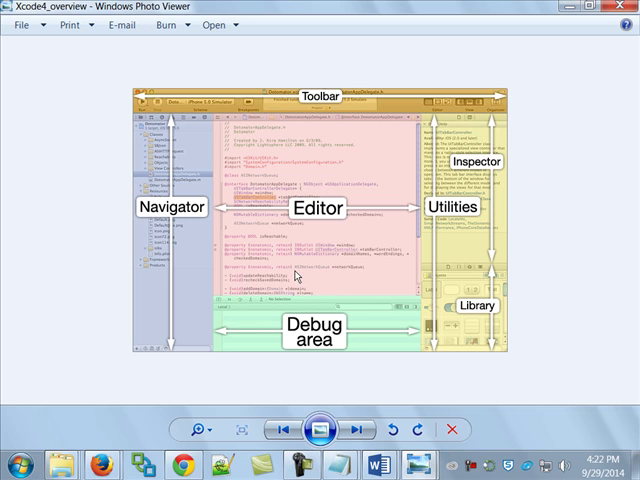
{"action": "mouse_move", "coordinate": [300, 278]}
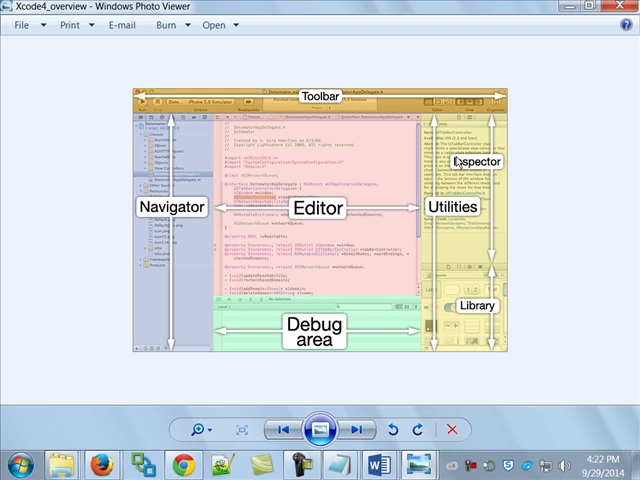
{"action": "mouse_move", "coordinate": [456, 160]}
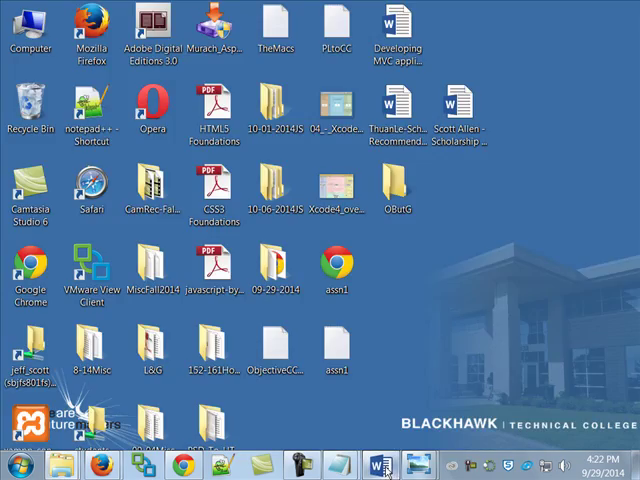
Step: Restore the Xcode 5 tutorial, read into its interface section, then show the Xcode overview diagram
{"action": "left_click", "coordinate": [376, 464]}
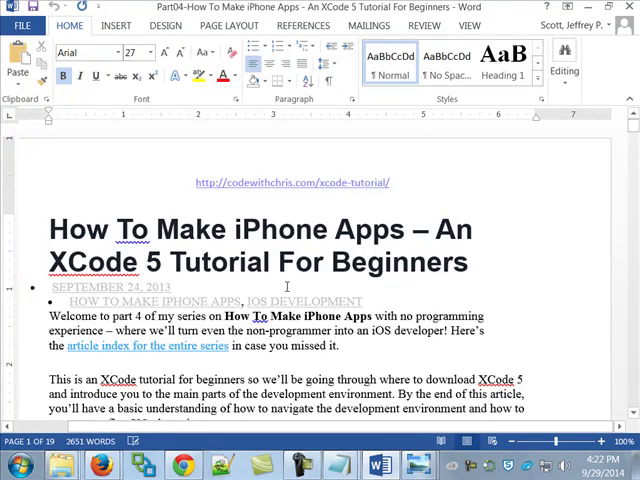
{"action": "scroll", "scroll_direction": "down", "scroll_amount": 3}
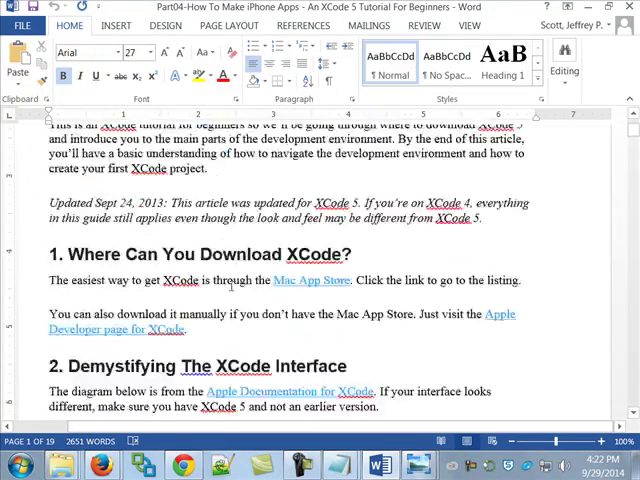
{"action": "scroll", "scroll_direction": "down", "scroll_amount": 3}
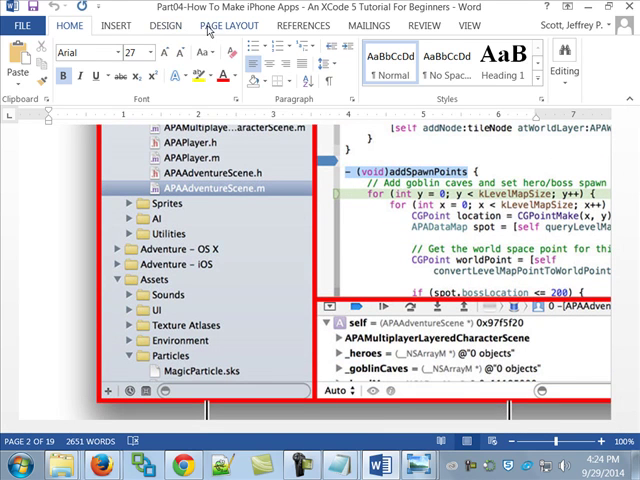
{"action": "left_click", "coordinate": [76, 44]}
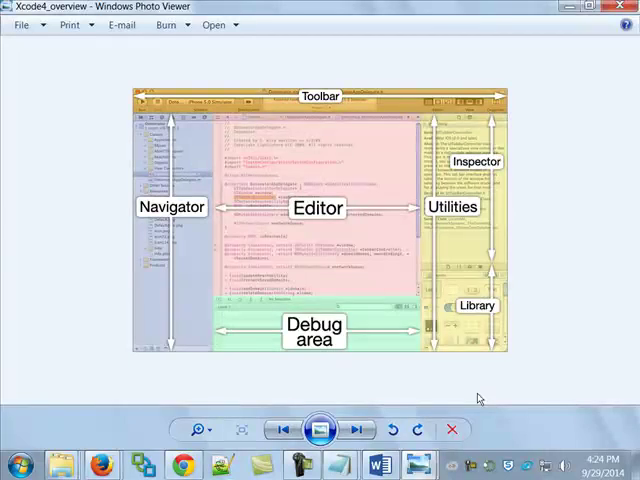
Step: Advance Photo Viewer to the 04_Xcode_areas diagram and return to the tutorial in Word
{"action": "left_click", "coordinate": [356, 428]}
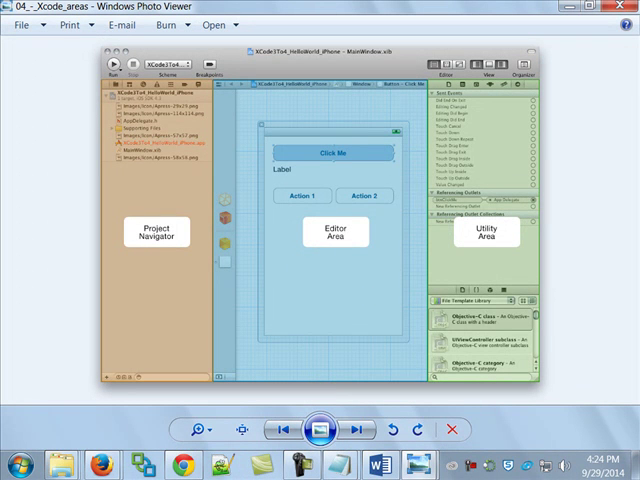
{"action": "left_click", "coordinate": [356, 428]}
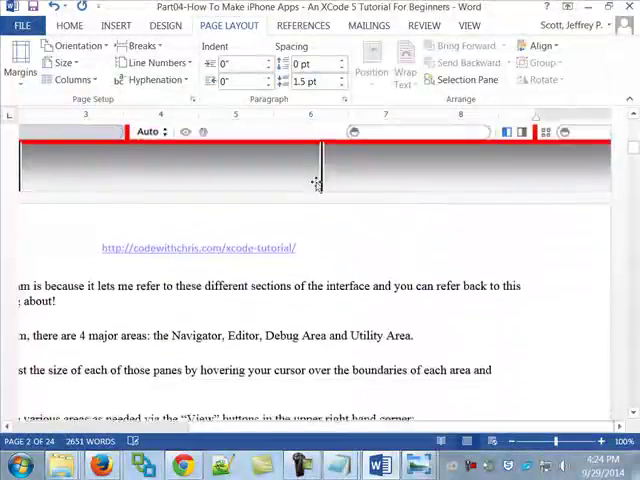
Step: Read the tutorial on to its Search Navigator section before leaving the desktop showing
{"action": "scroll", "scroll_direction": "down", "scroll_amount": 3}
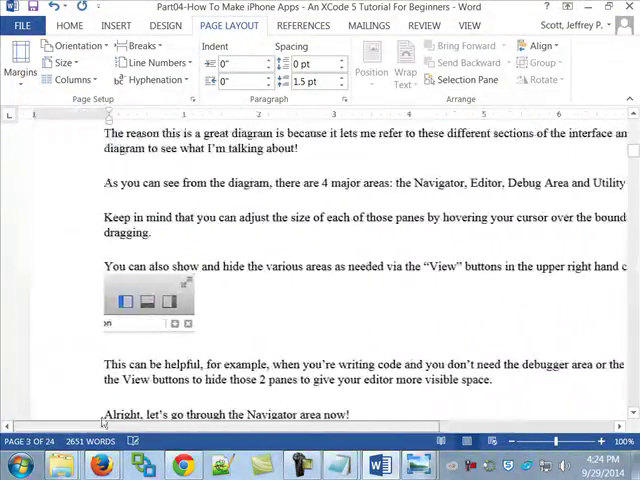
{"action": "scroll", "scroll_direction": "down", "scroll_amount": 3}
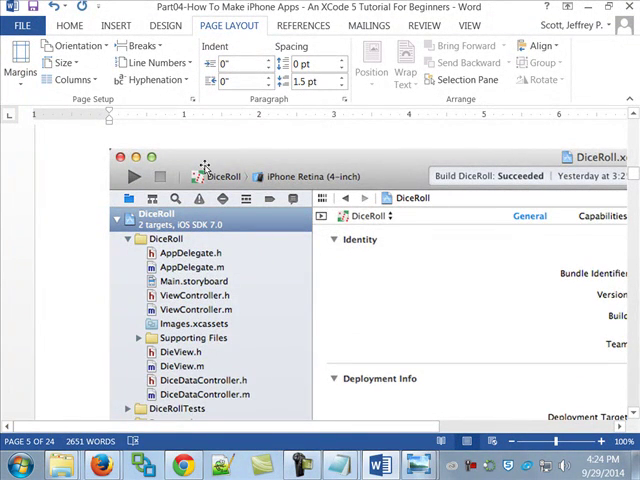
{"action": "scroll", "scroll_direction": "down", "scroll_amount": 3}
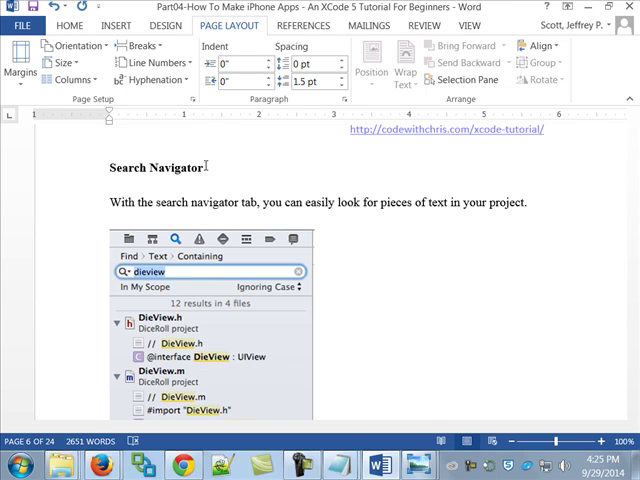
{"action": "scroll", "scroll_direction": "down", "scroll_amount": 3}
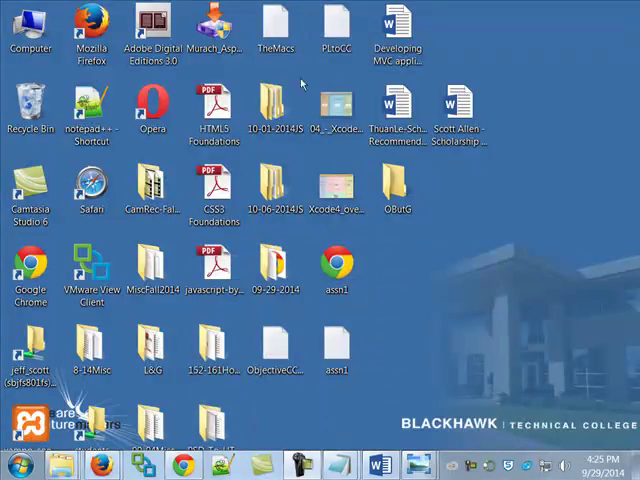
Step: Browse from the CIS folder into Spring2014's Xcode folder and open Xcode_Overview.pdf
{"action": "double_click", "coordinate": [30, 30]}
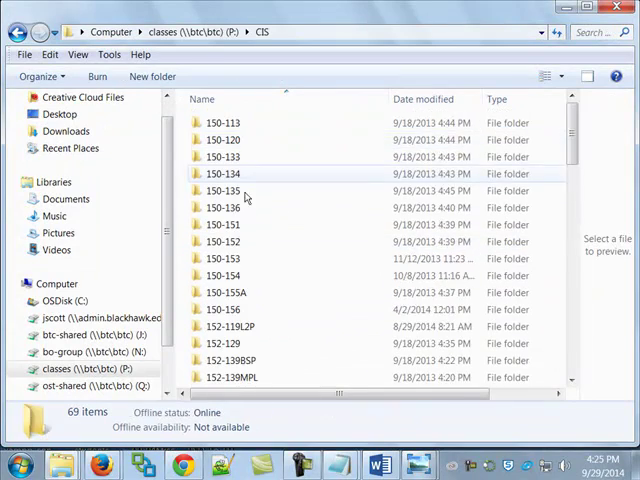
{"action": "scroll", "scroll_direction": "down", "scroll_amount": 3}
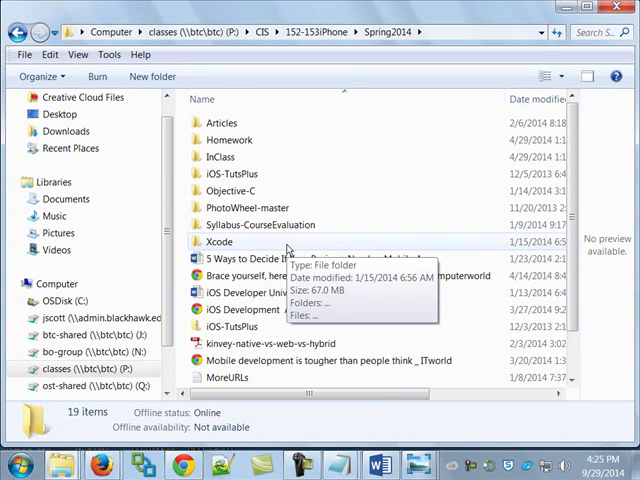
{"action": "double_click", "coordinate": [232, 192]}
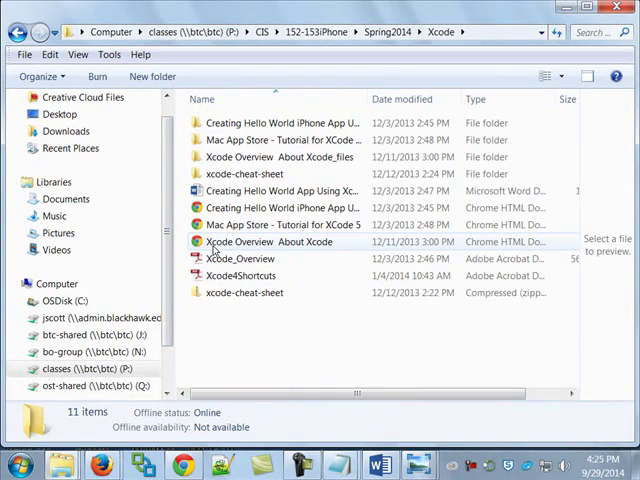
{"action": "left_click", "coordinate": [244, 258]}
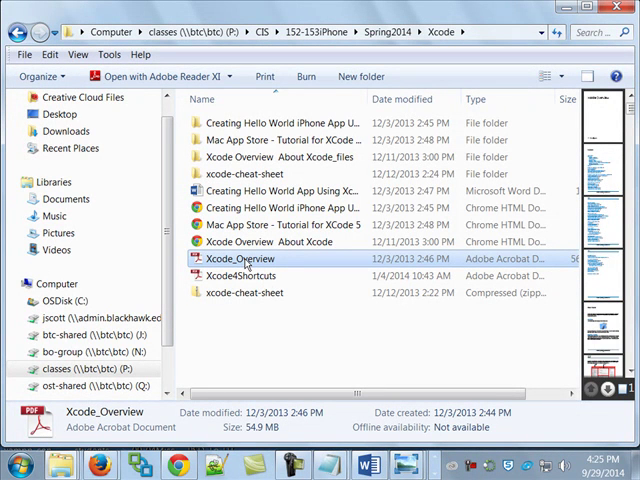
{"action": "double_click", "coordinate": [244, 260]}
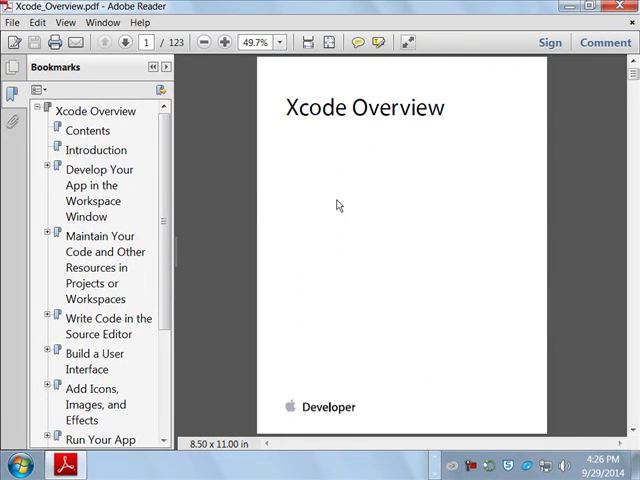
{"action": "mouse_move", "coordinate": [32, 228]}
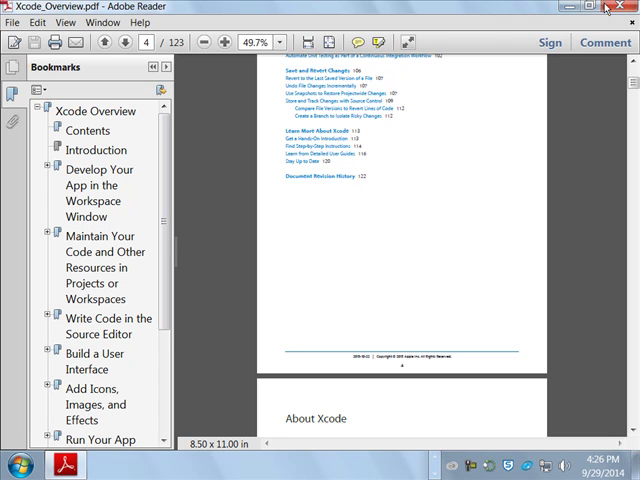
Step: Leave the Xcode Overview PDF at About Xcode and return to the tutorial's Editor Area section
{"action": "left_click", "coordinate": [594, 6]}
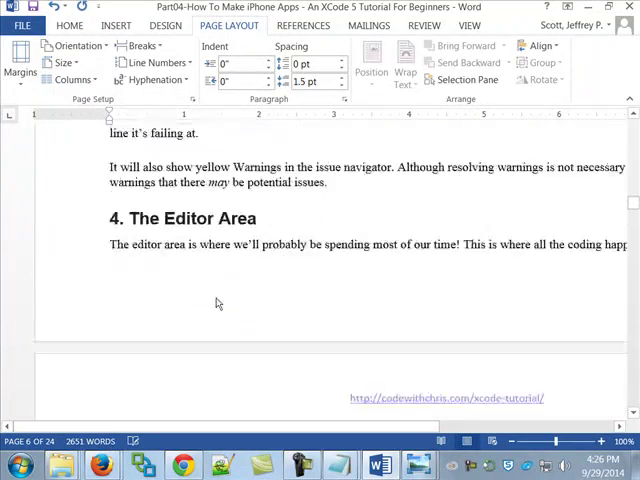
Step: Scroll from The Editor Area on page 6 through to the Let's Summarize and What's Next sections
{"action": "scroll", "scroll_direction": "down", "scroll_amount": 3}
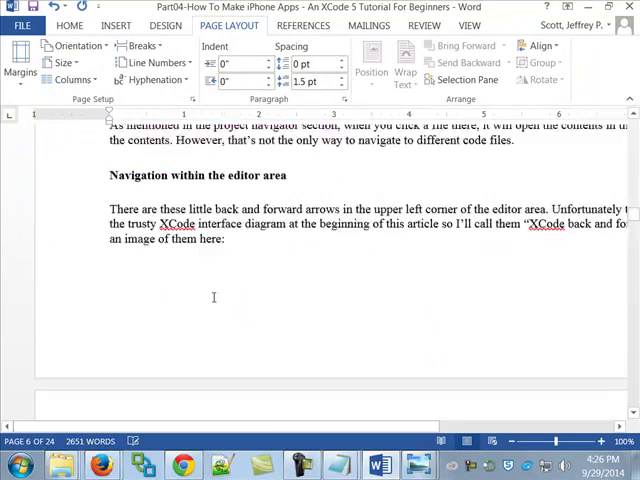
{"action": "scroll", "scroll_direction": "down", "scroll_amount": 3}
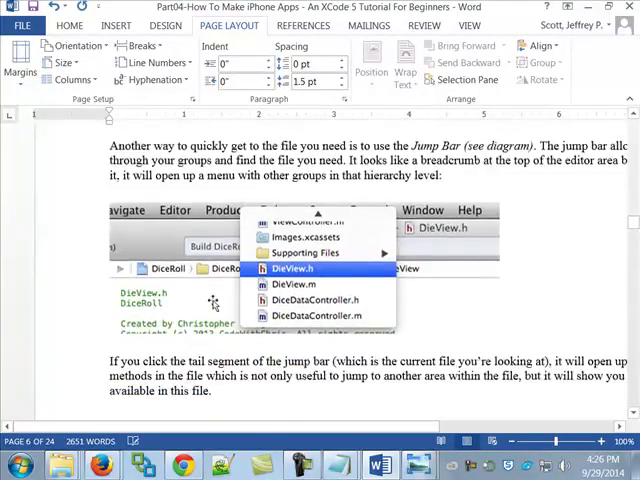
{"action": "scroll", "scroll_direction": "down", "scroll_amount": 3}
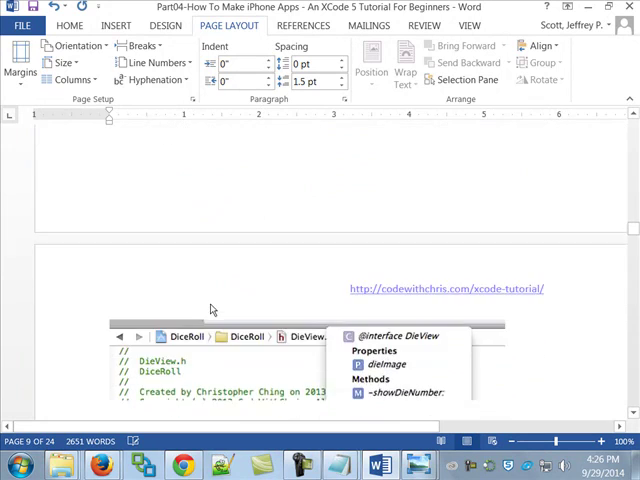
{"action": "scroll", "scroll_direction": "down", "scroll_amount": 3}
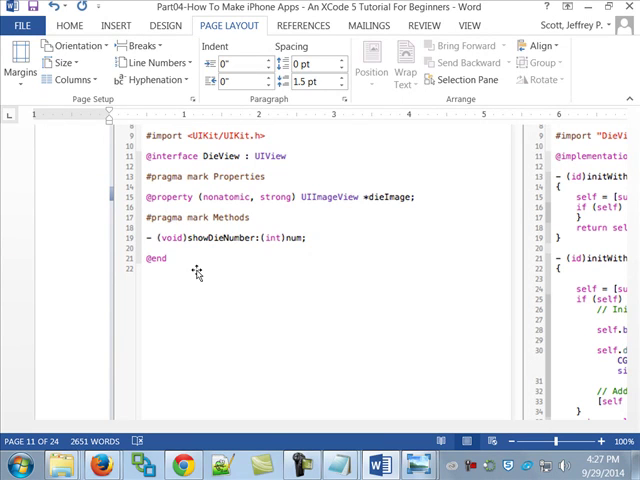
{"action": "scroll", "scroll_direction": "down", "scroll_amount": 3}
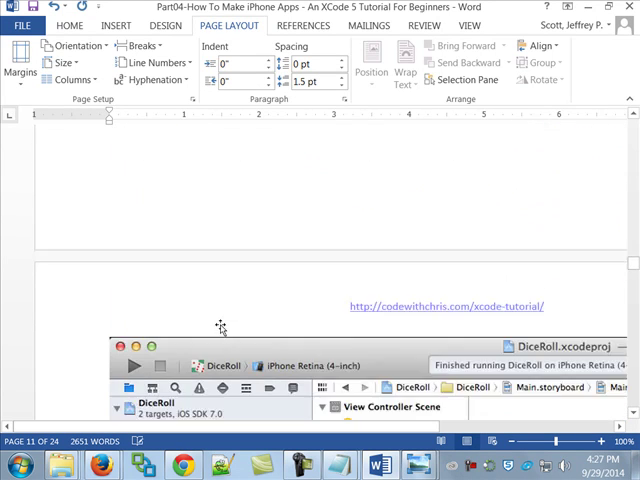
{"action": "scroll", "scroll_direction": "down", "scroll_amount": 3}
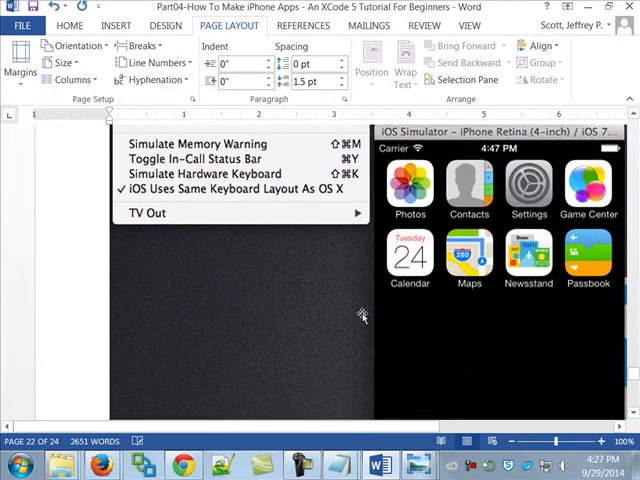
{"action": "mouse_move", "coordinate": [440, 290]}
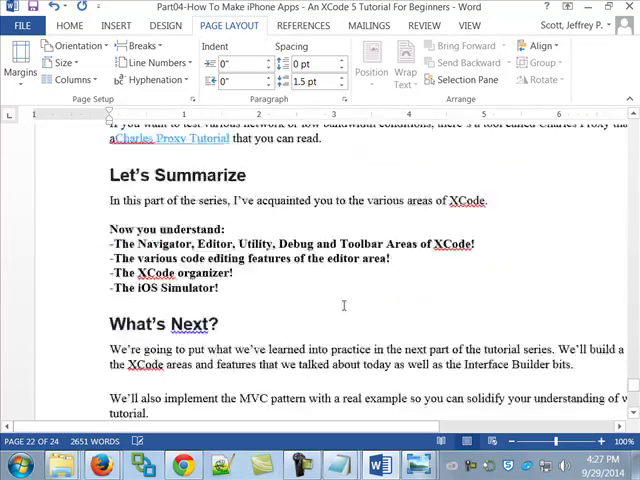
{"action": "scroll", "scroll_direction": "down", "scroll_amount": 3}
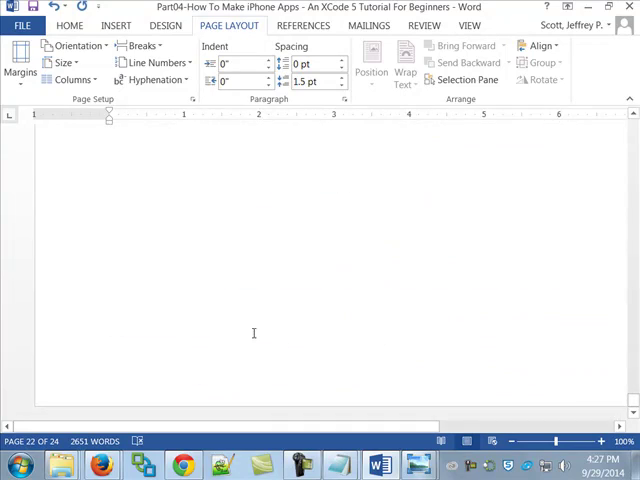
{"action": "scroll", "scroll_direction": "down", "scroll_amount": 3}
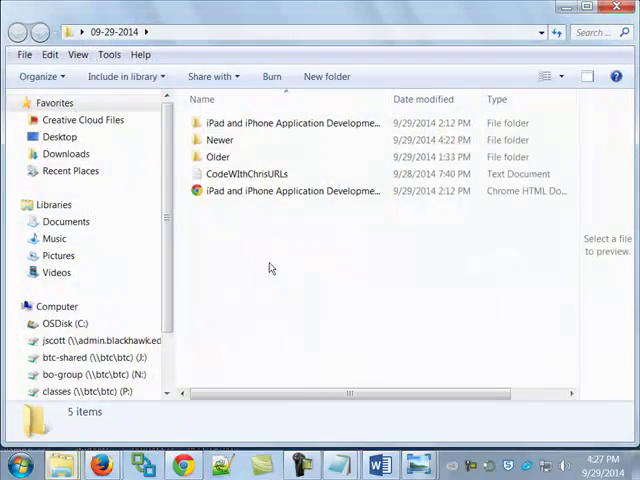
Step: Enter the Older folder and open three Xcode tutorial .docx files, bringing up XCode Tutorial Practice 2
{"action": "left_click", "coordinate": [220, 140]}
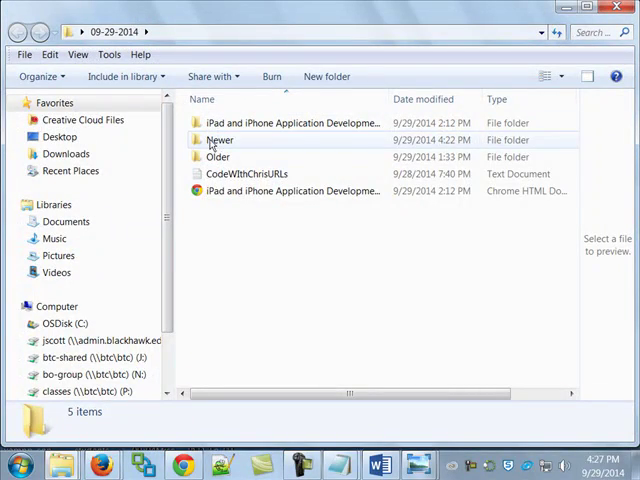
{"action": "double_click", "coordinate": [218, 156]}
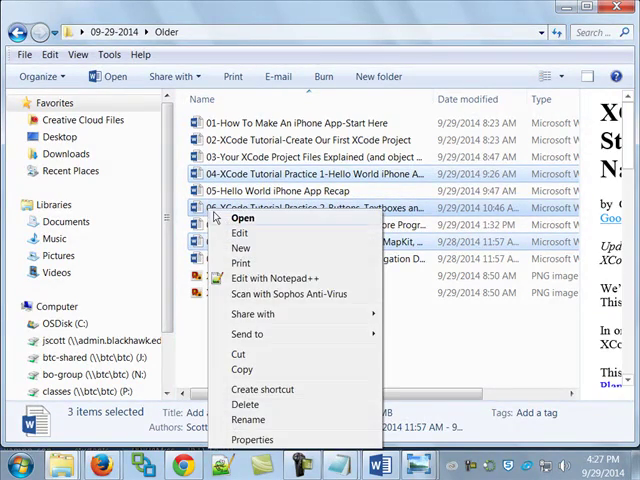
{"action": "left_click", "coordinate": [242, 218]}
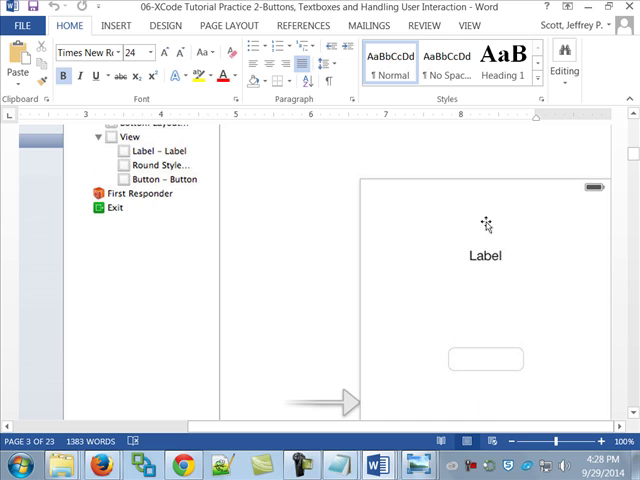
{"action": "mouse_move", "coordinate": [490, 210]}
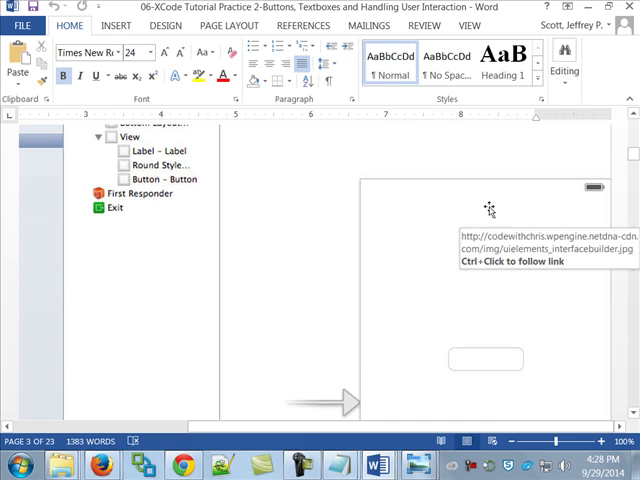
Step: Scroll page 3 past the Label and textbox illustration to the Button example and source link
{"action": "scroll", "scroll_direction": "down", "scroll_amount": 3}
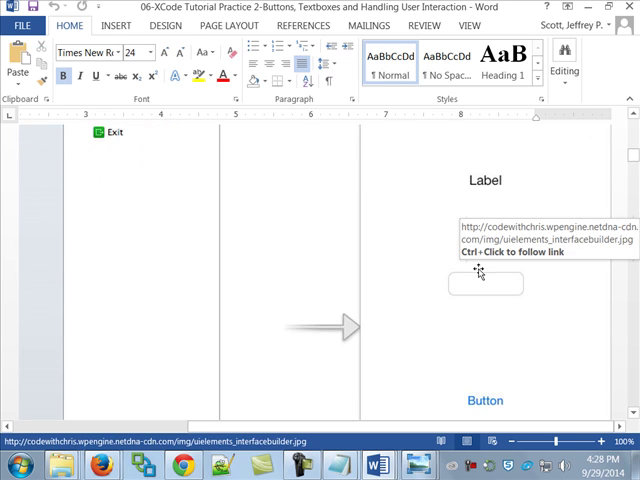
{"action": "mouse_move", "coordinate": [484, 288]}
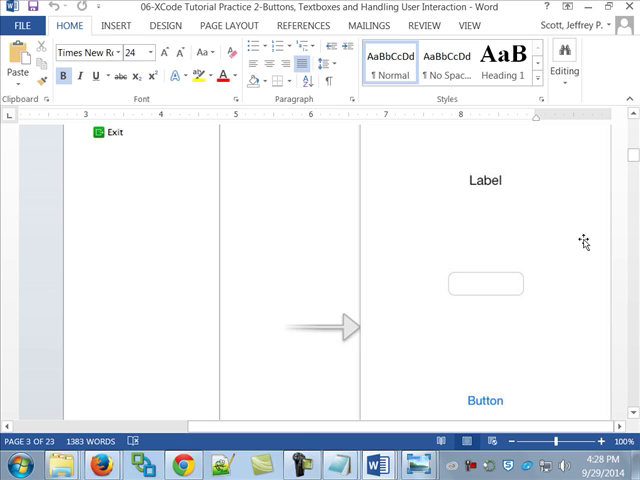
{"action": "scroll", "scroll_direction": "down", "scroll_amount": 3}
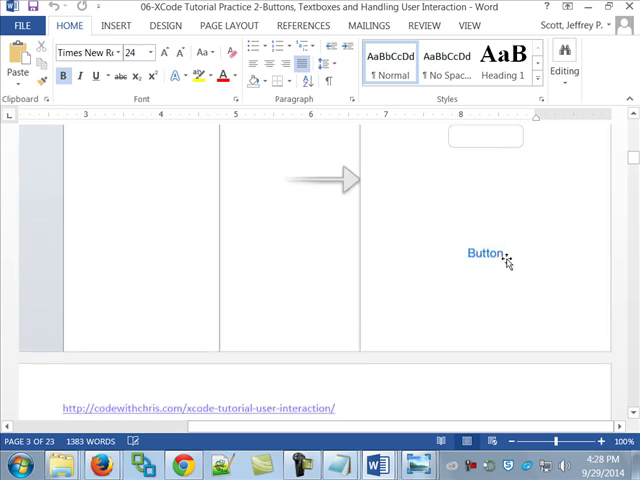